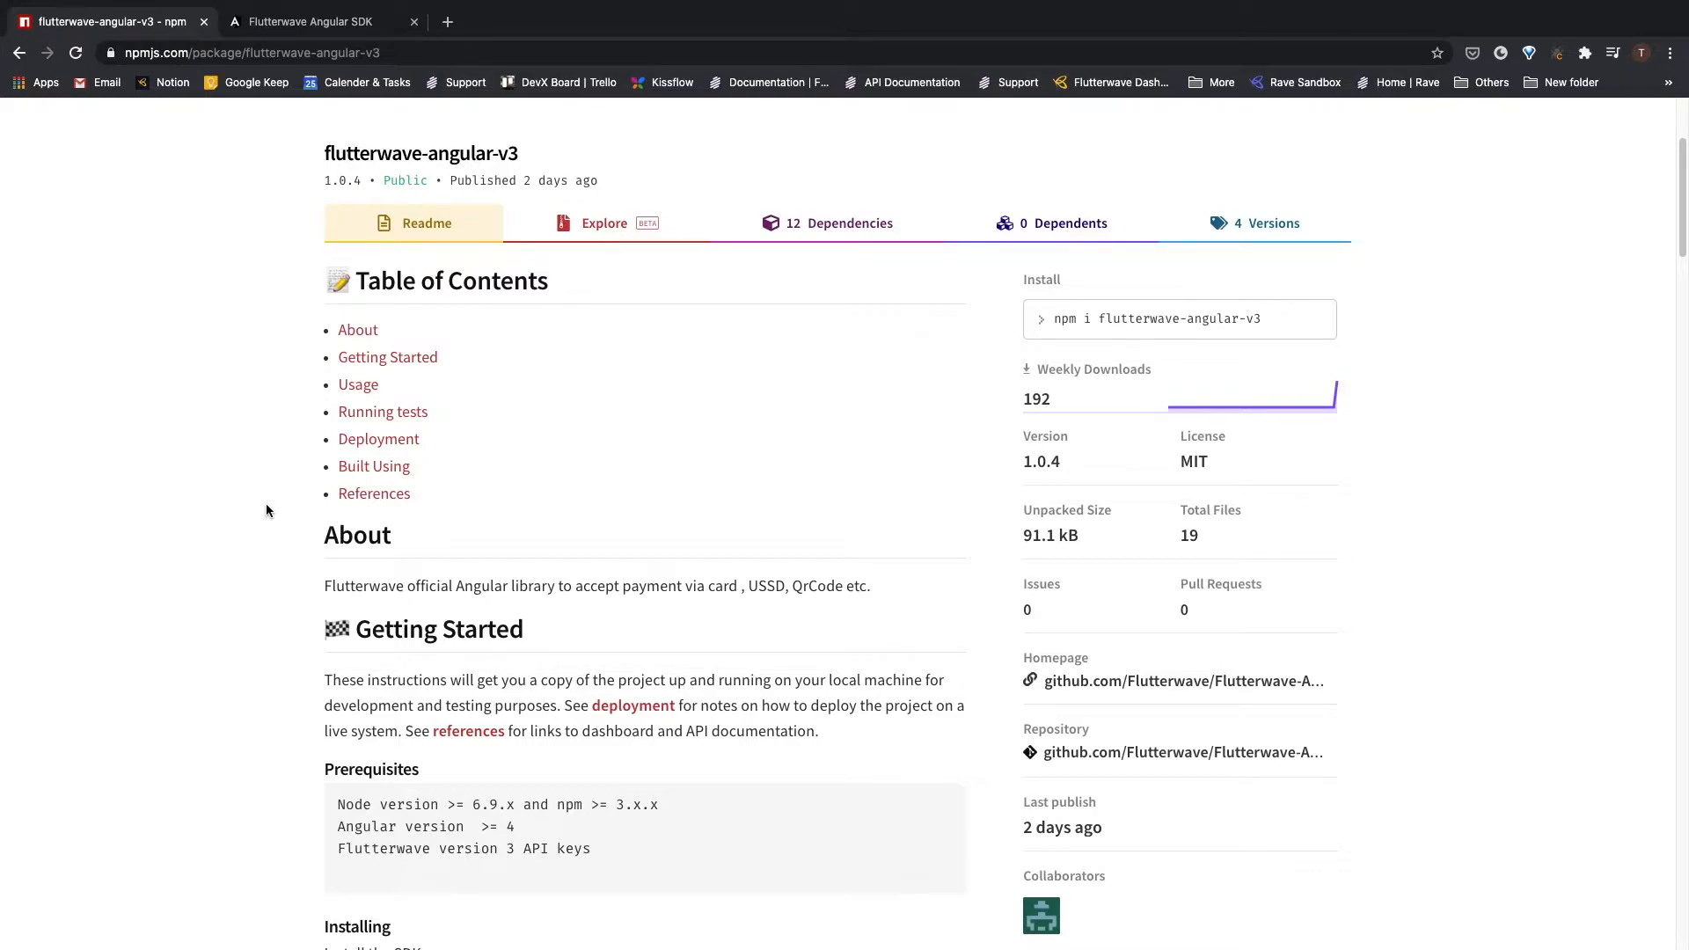
mouse_move(259, 714)
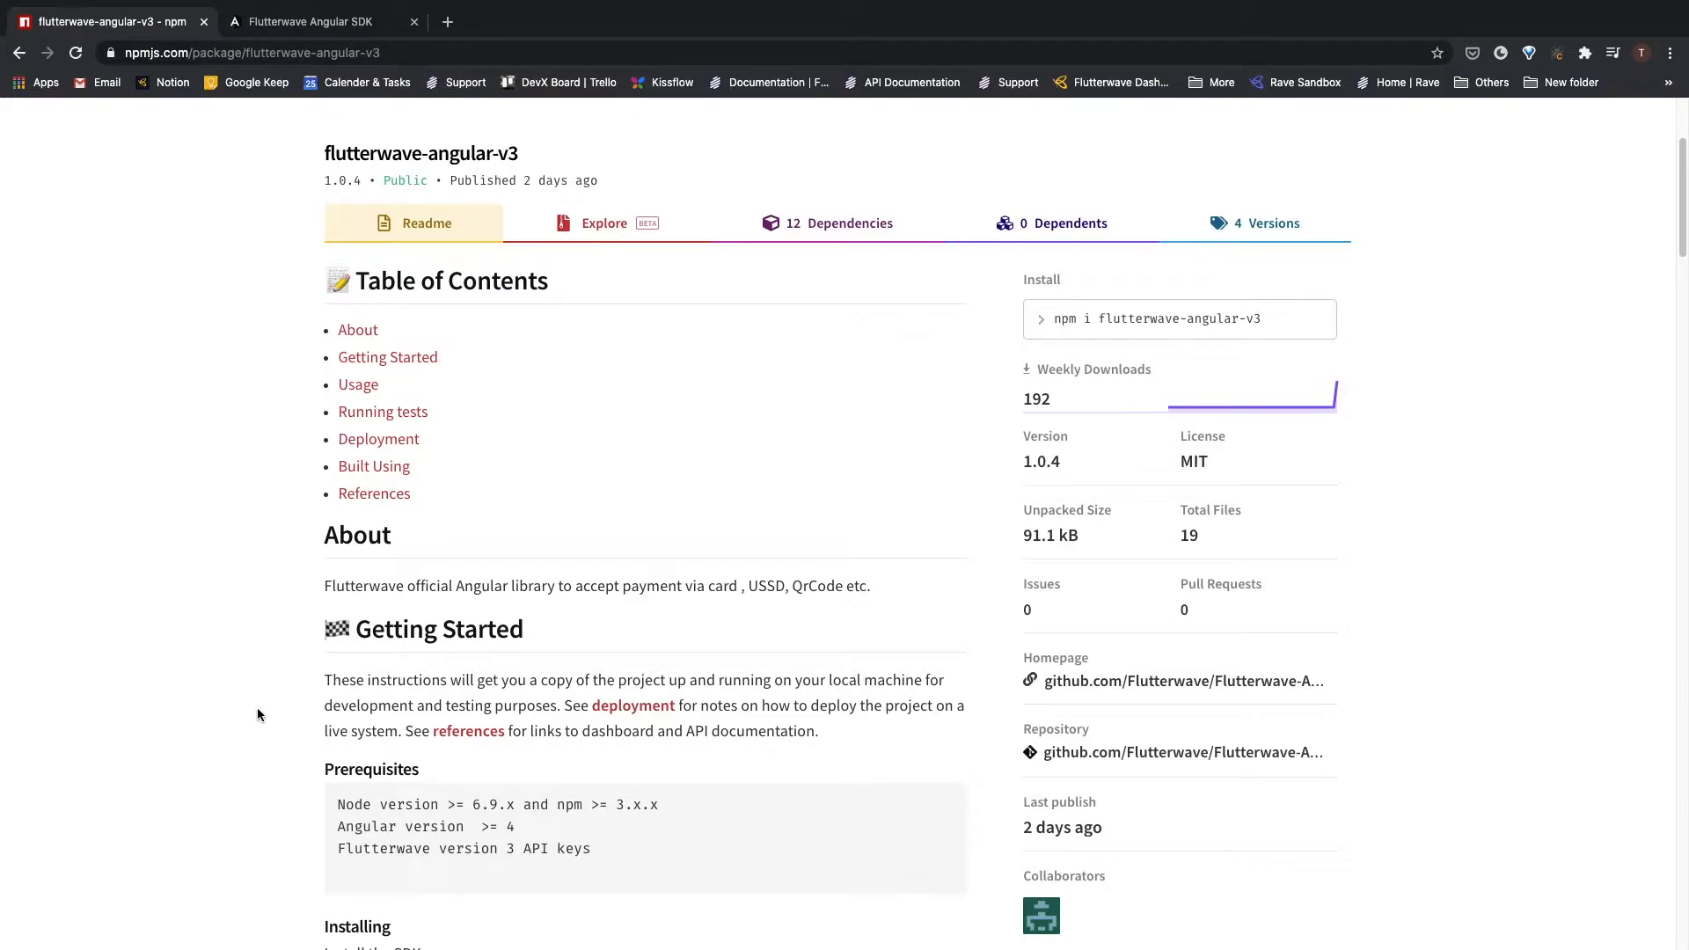
Scroll the npm readme down to the Usage section while npm install flutterwave-angular-v3 runs.
scroll(down, 3)
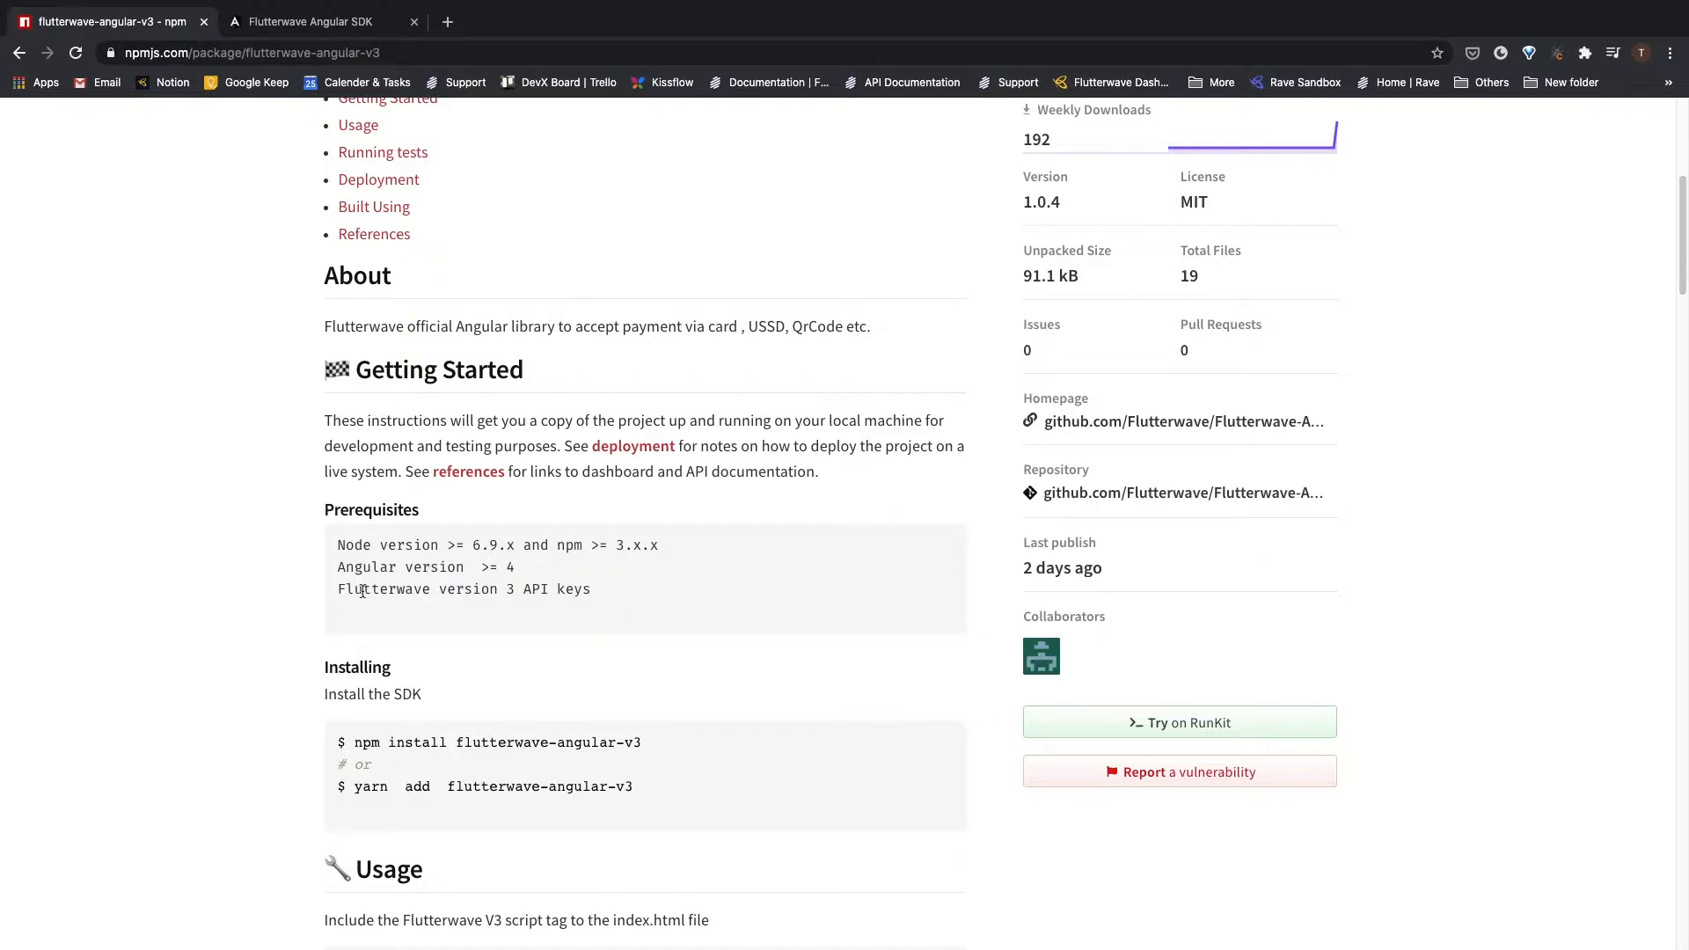
mouse_move(563, 655)
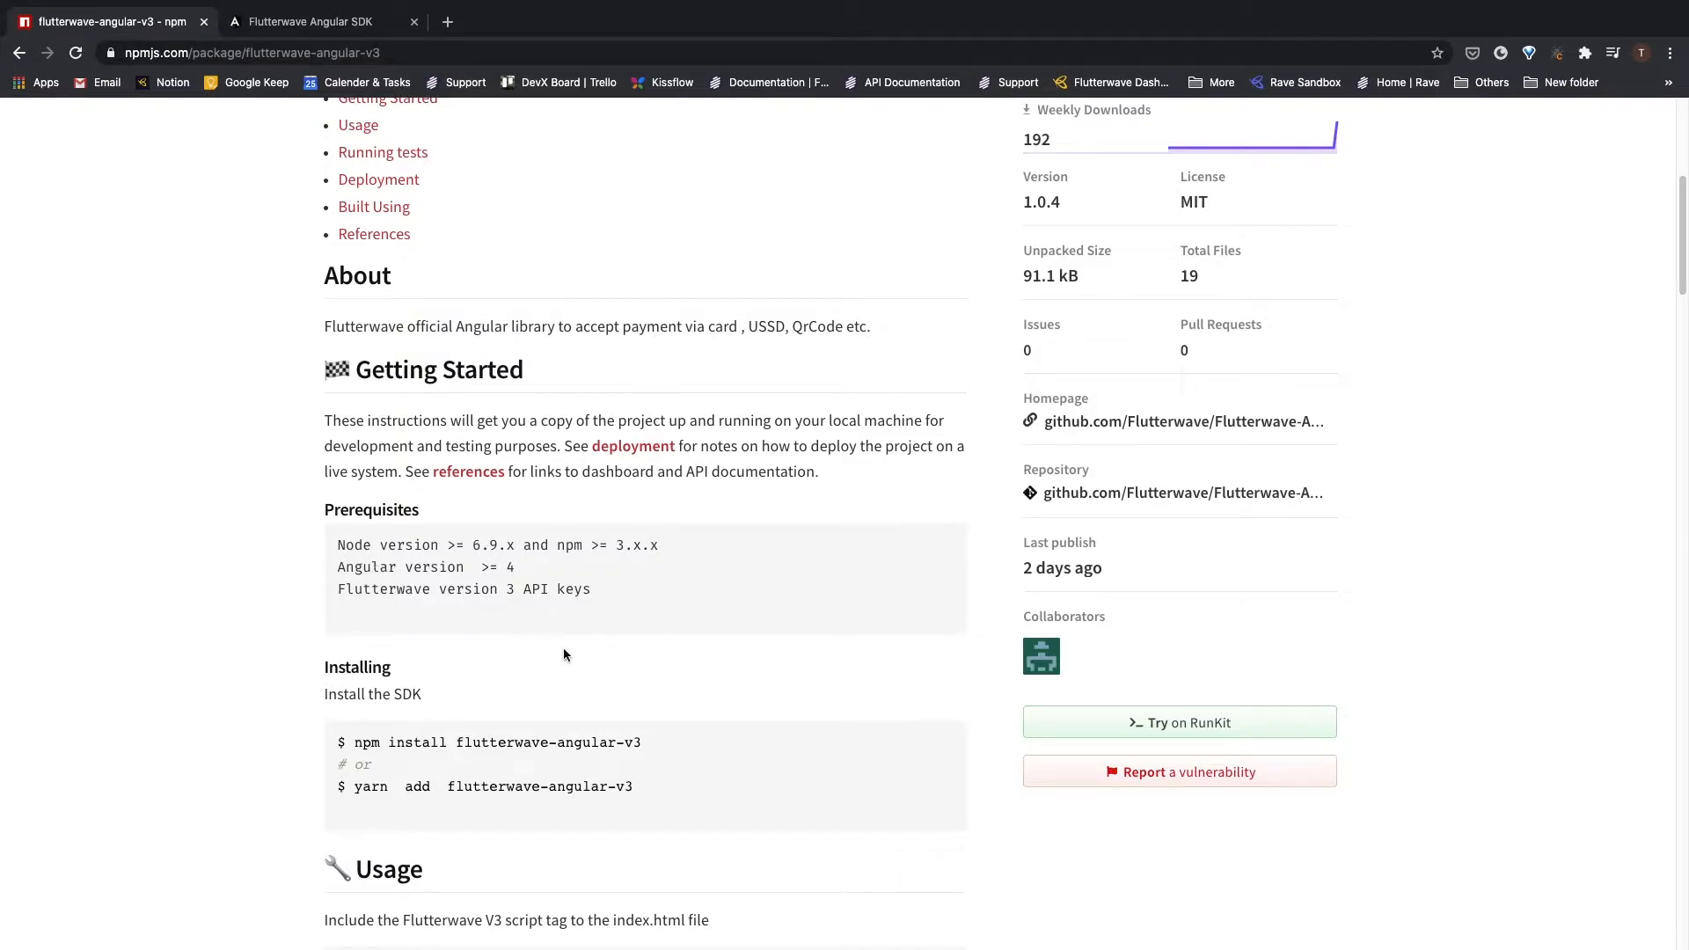
scroll(down, 3)
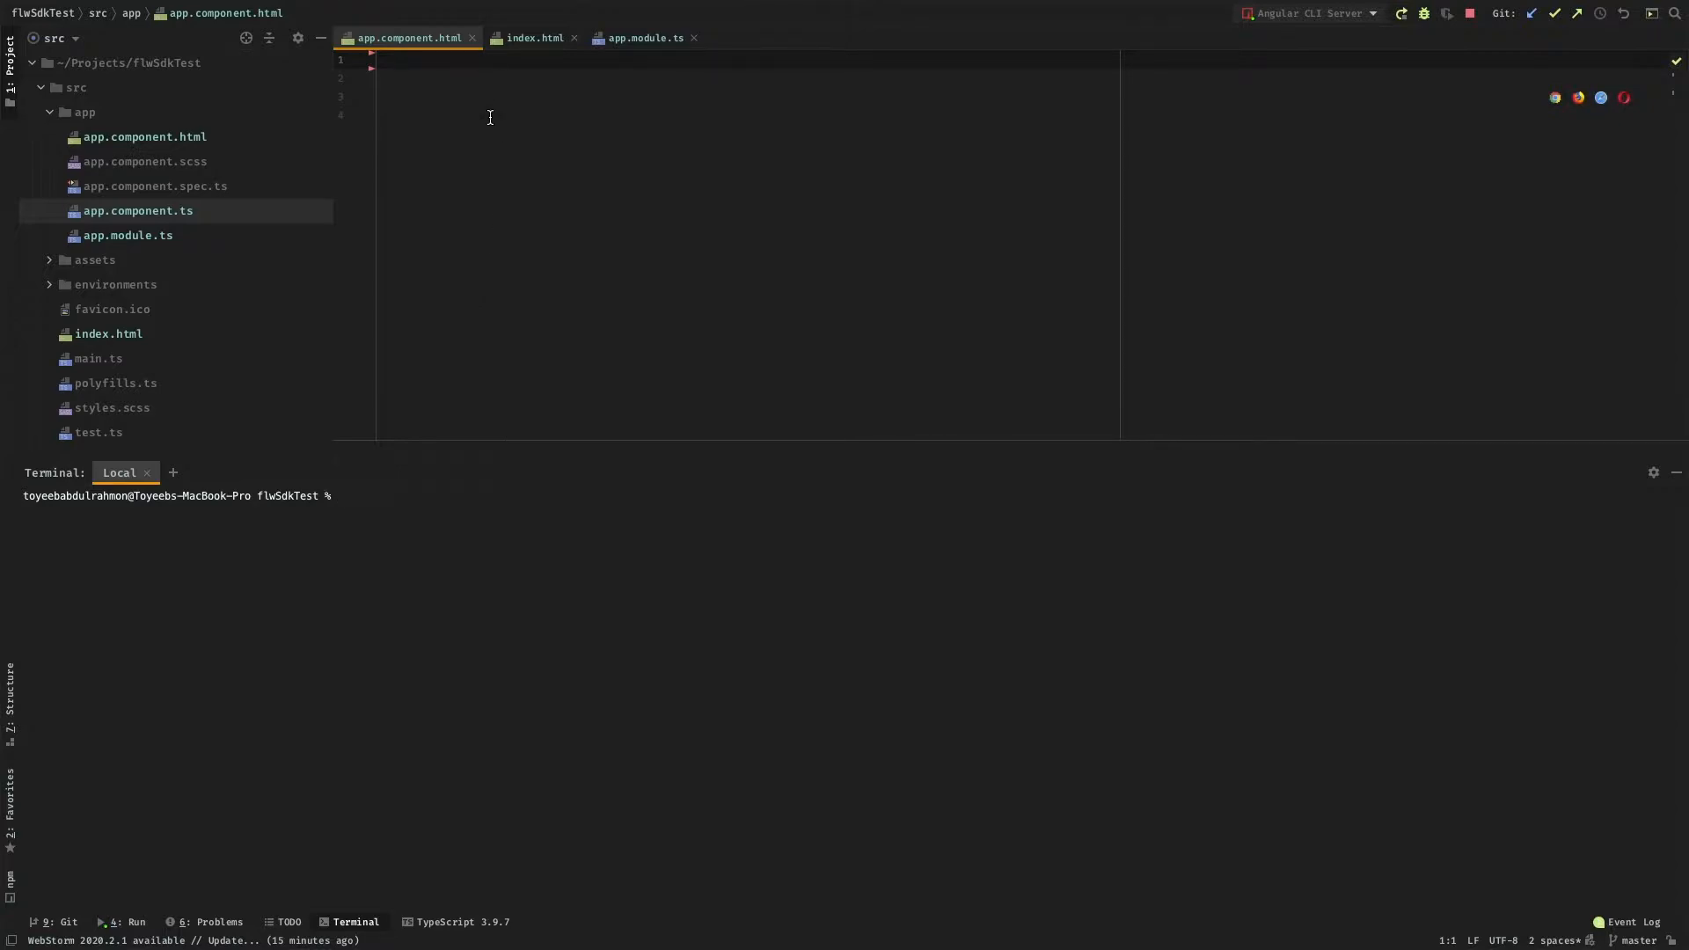
mouse_move(398, 461)
text(npm install flutterwave-angular-v3)
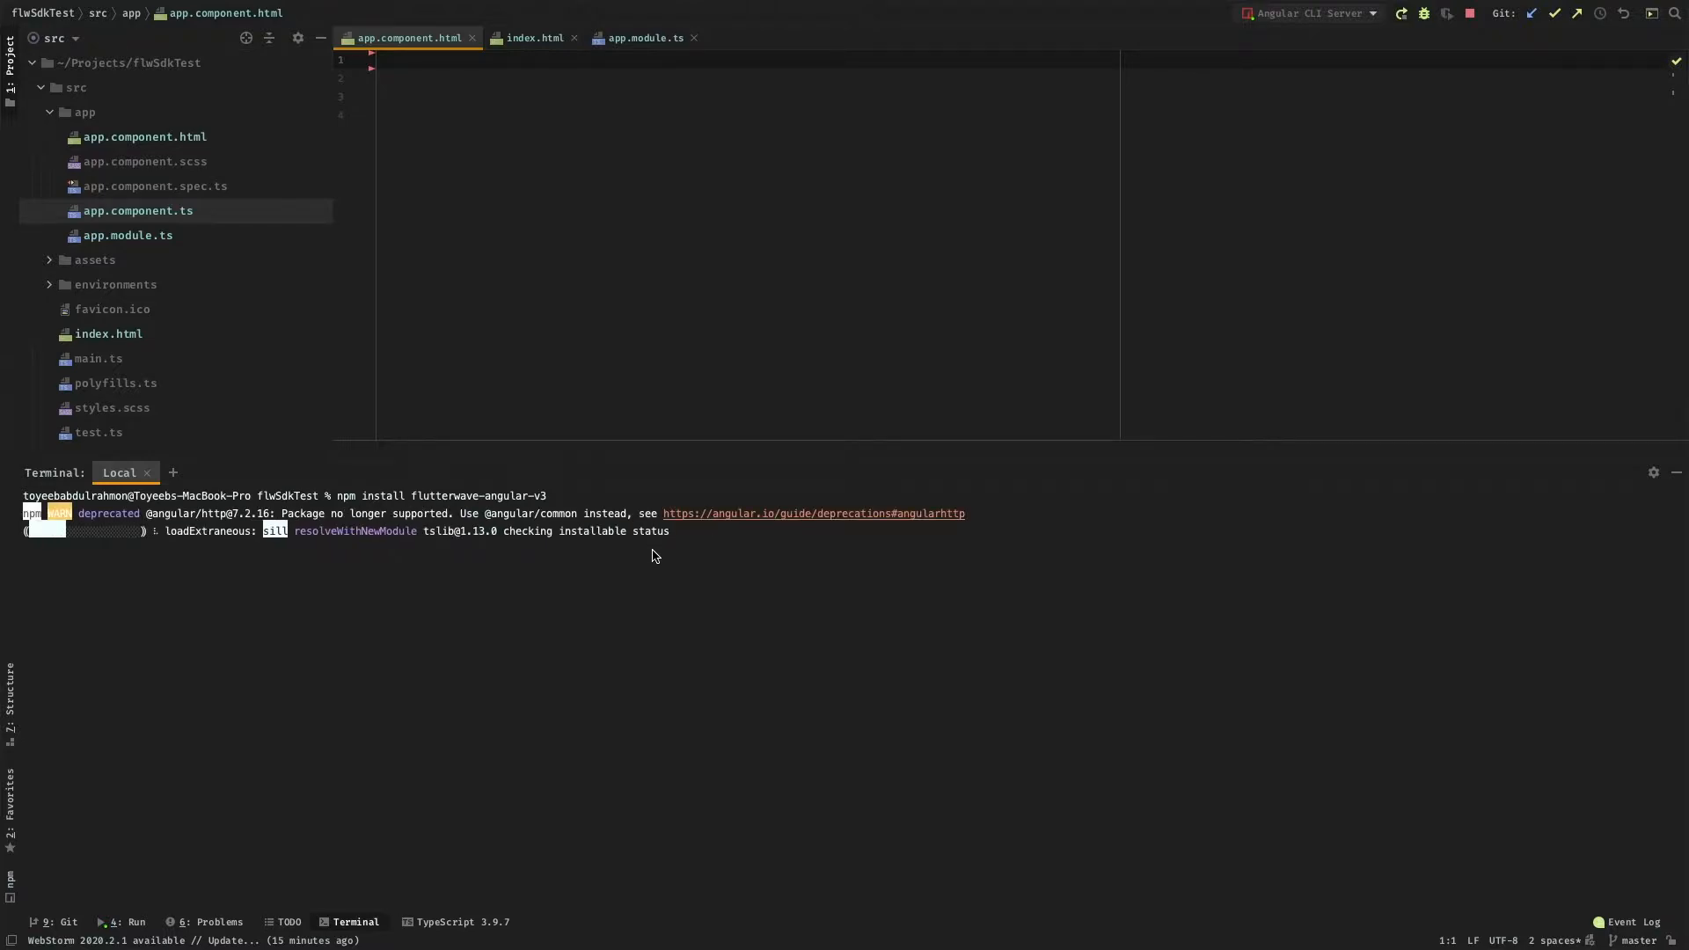
mouse_move(679, 551)
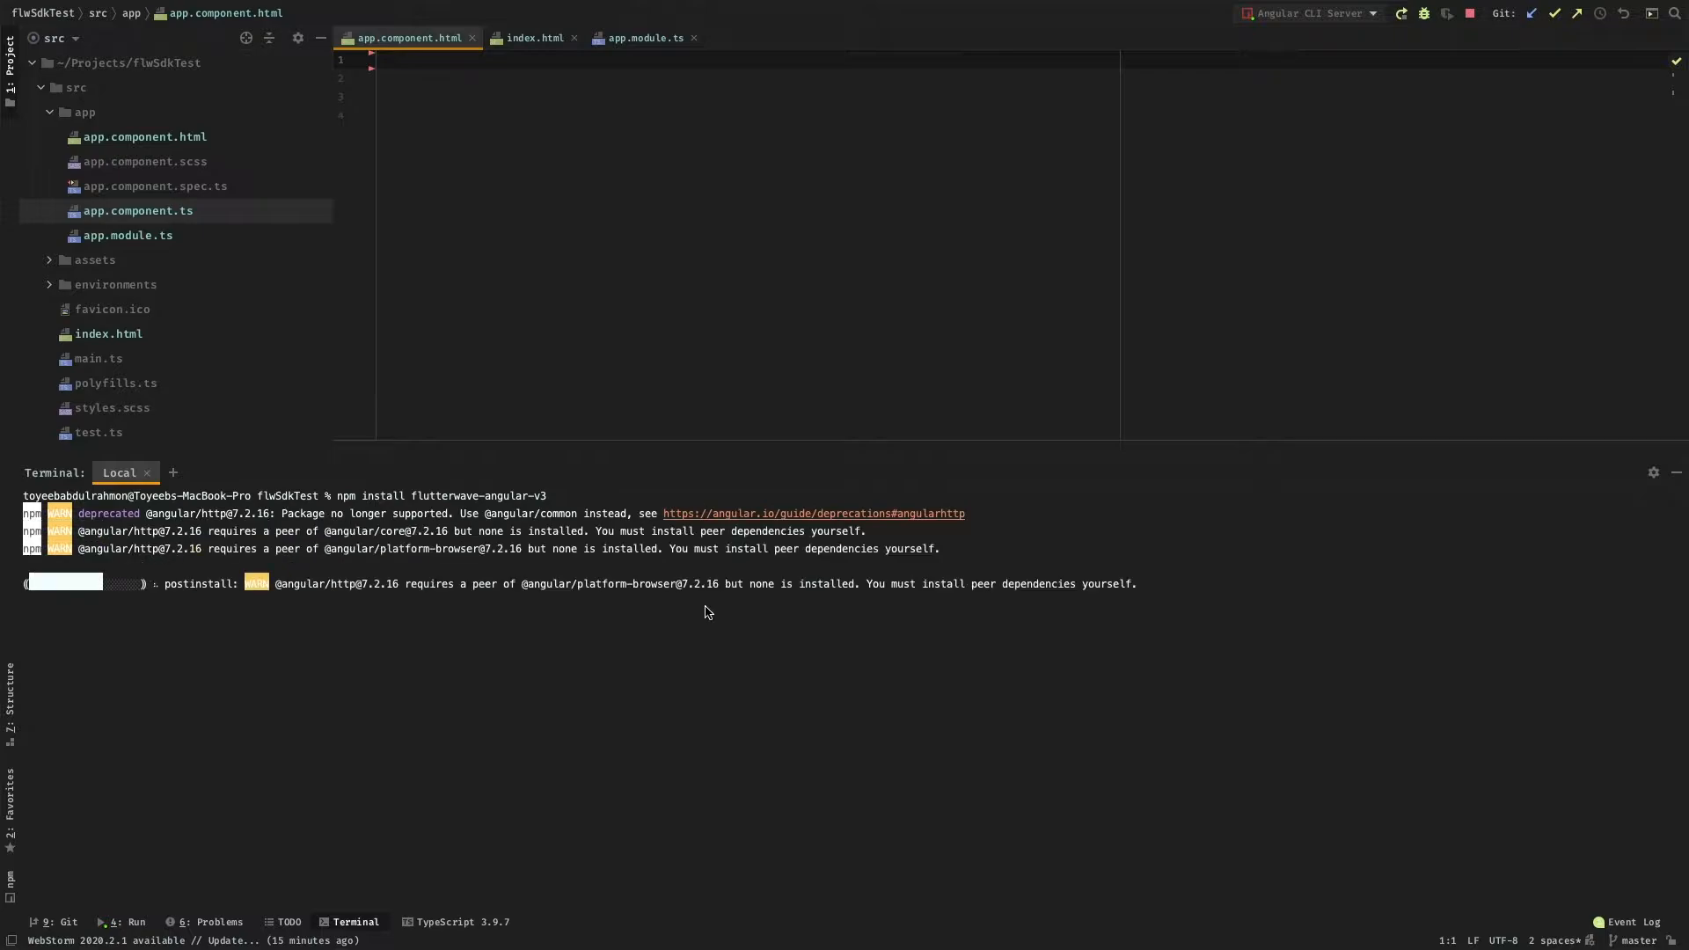
mouse_move(780, 653)
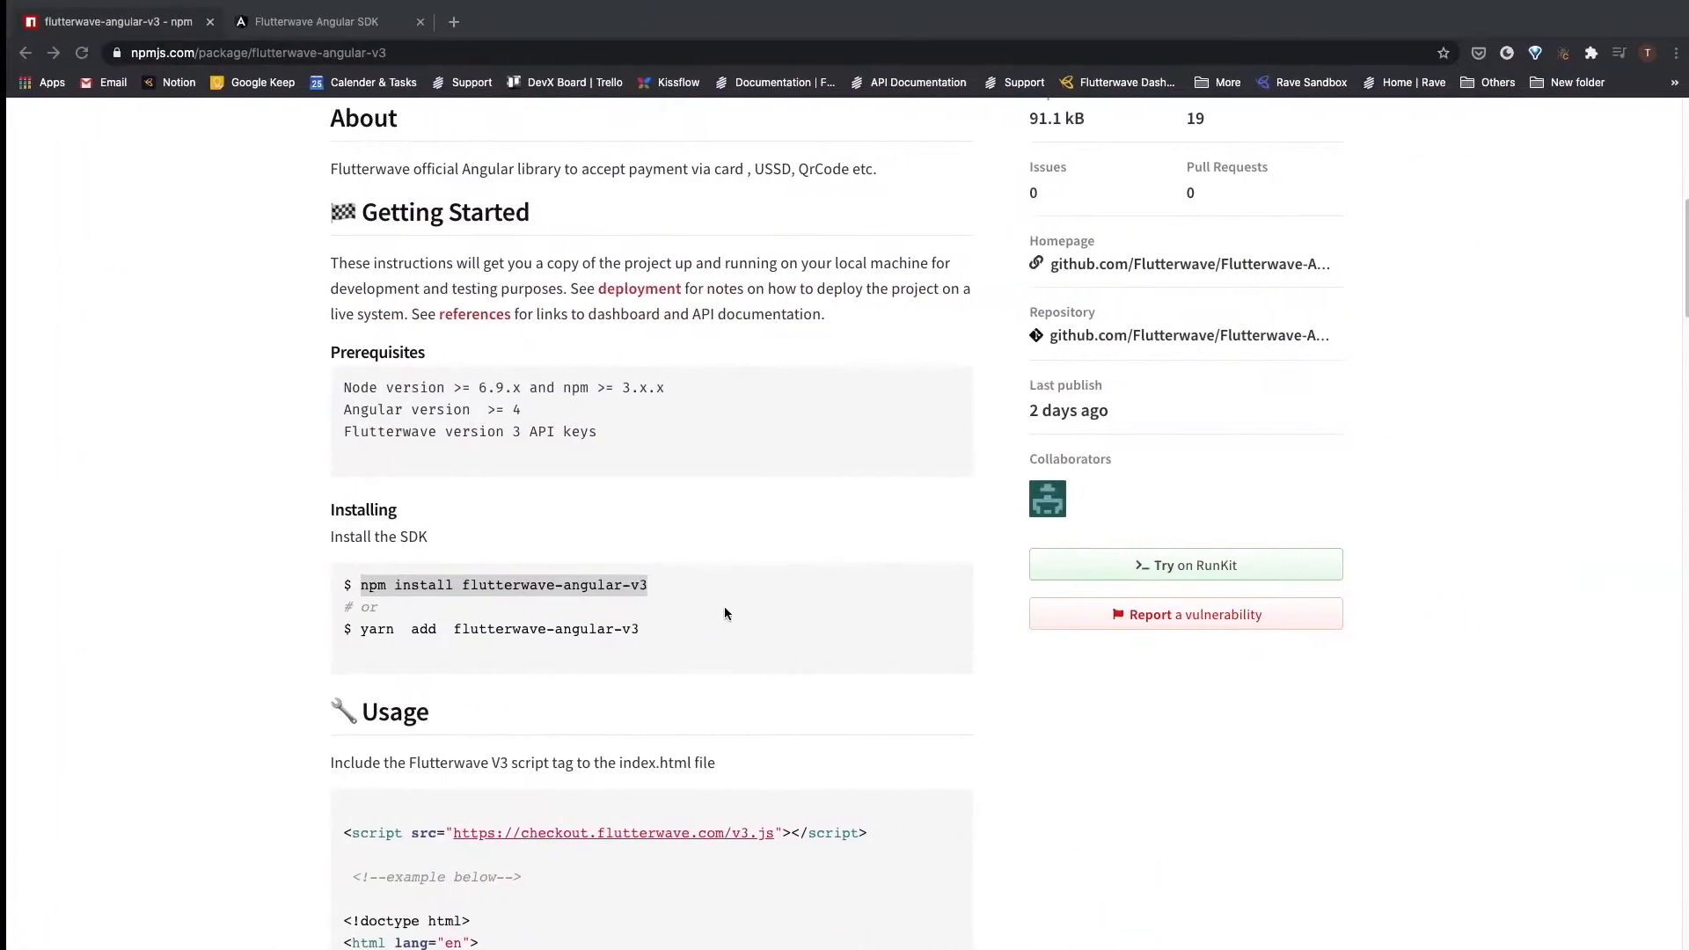
scroll(down, 3)
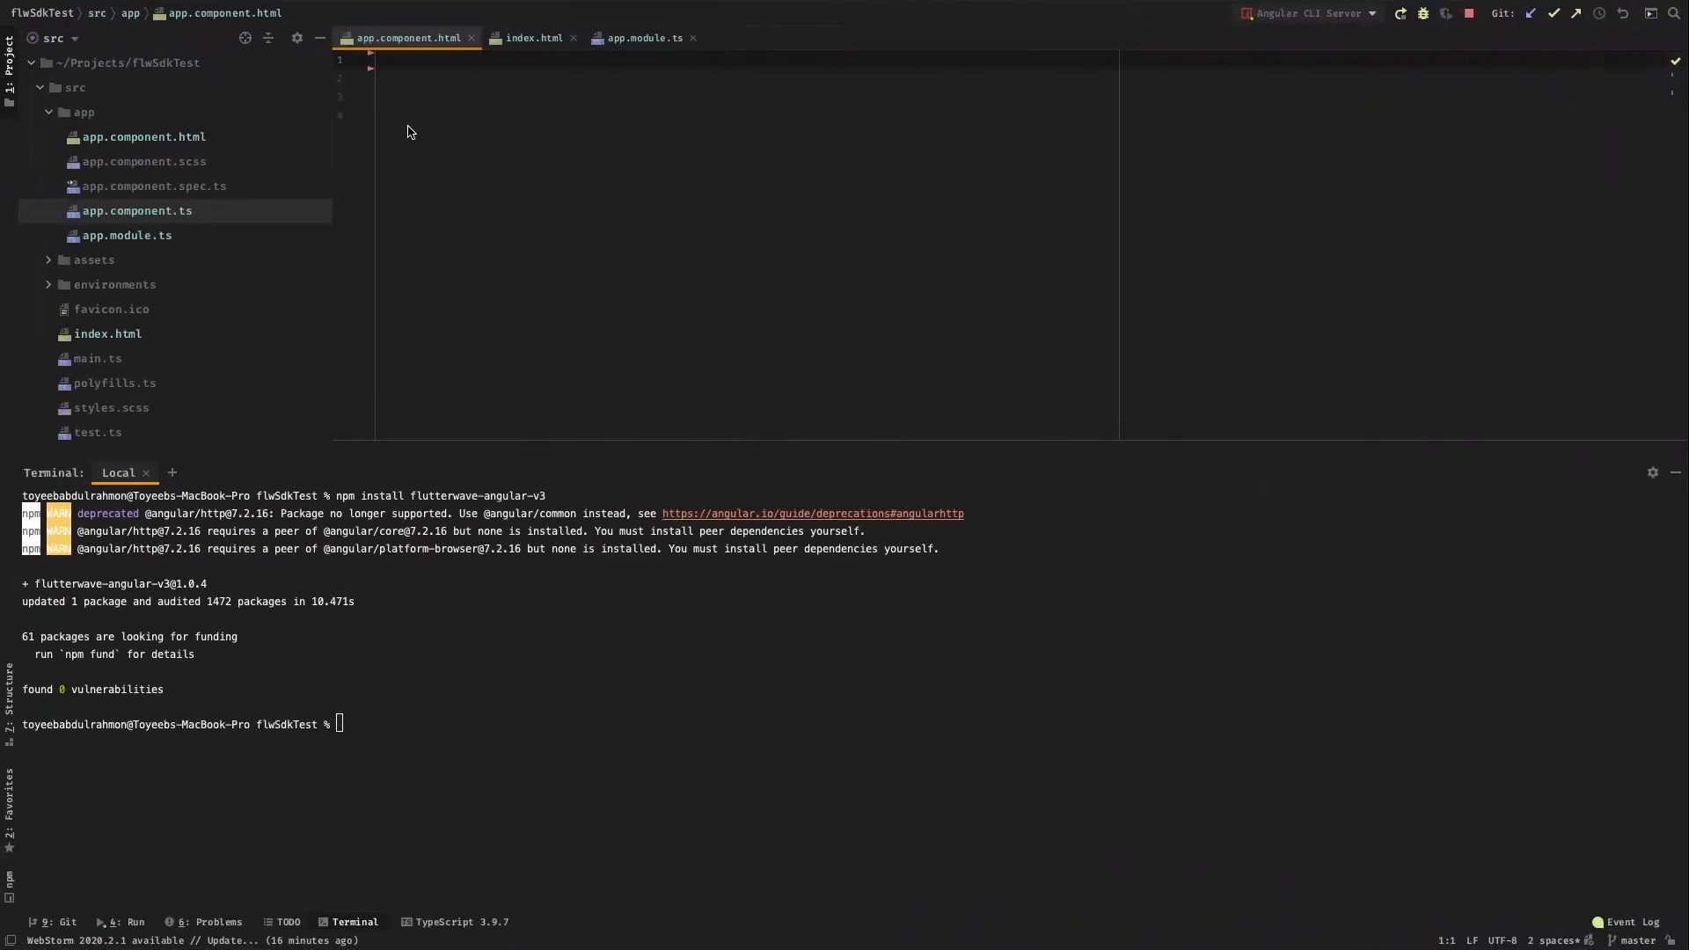
click(534, 37)
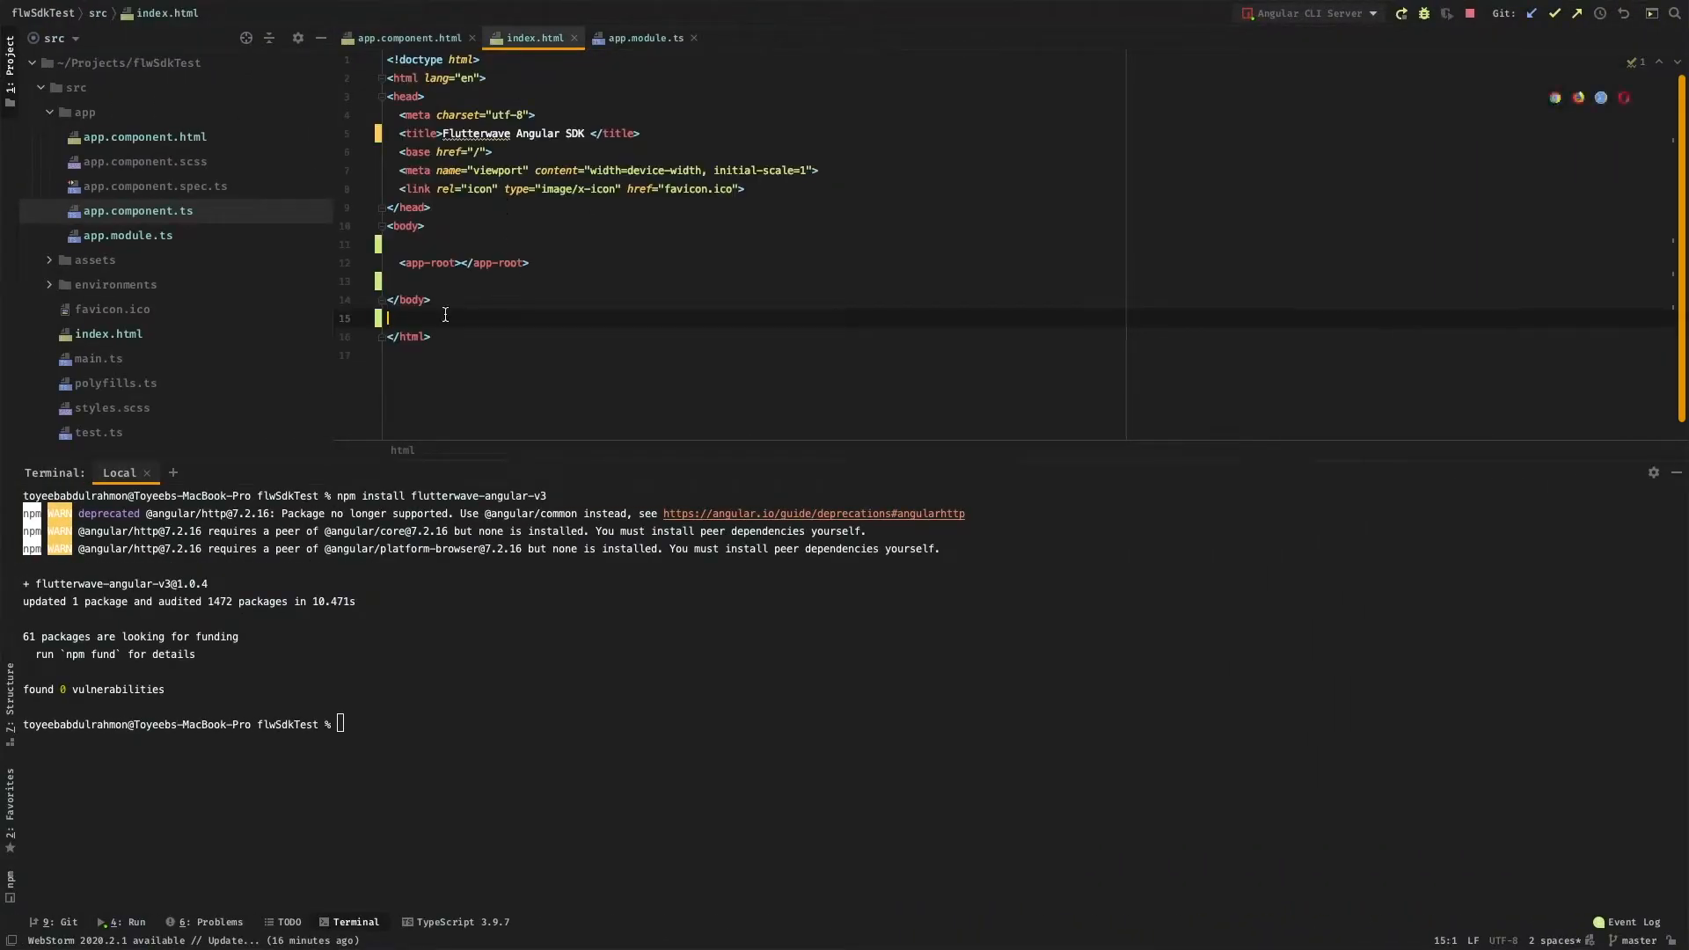
text(<script src="https://checkout.flutterwave.com/v3.js"></script>)
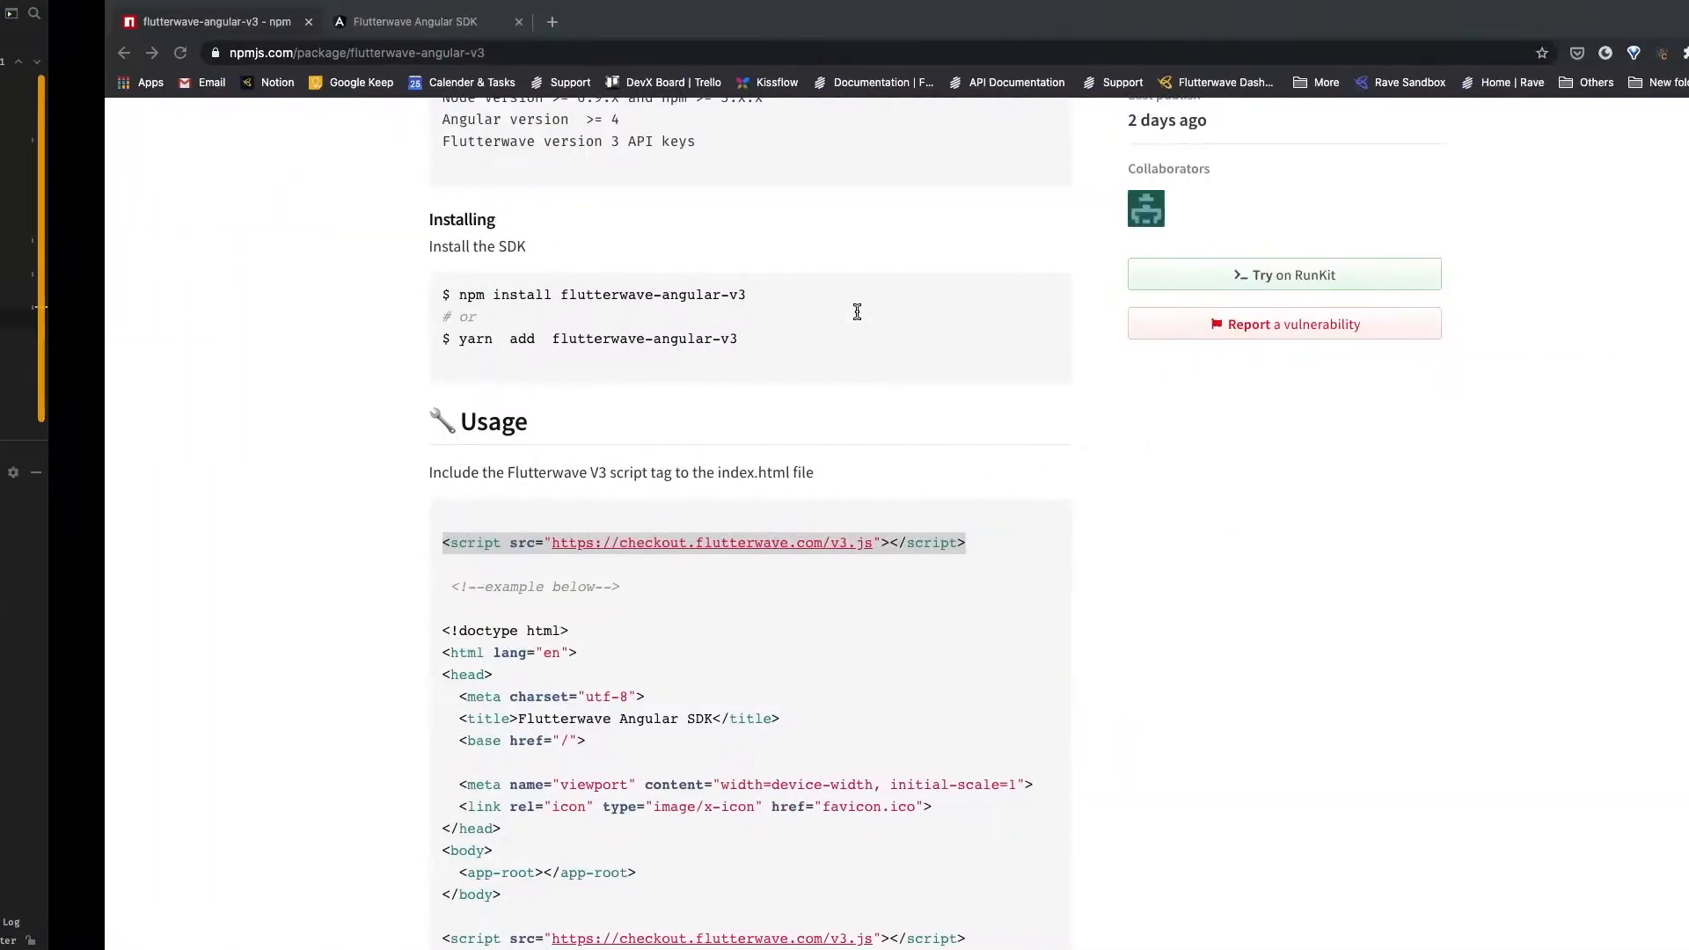
Scroll the readme to the 'Import FlutterwaveModule to the app root module' example.
scroll(down, 3)
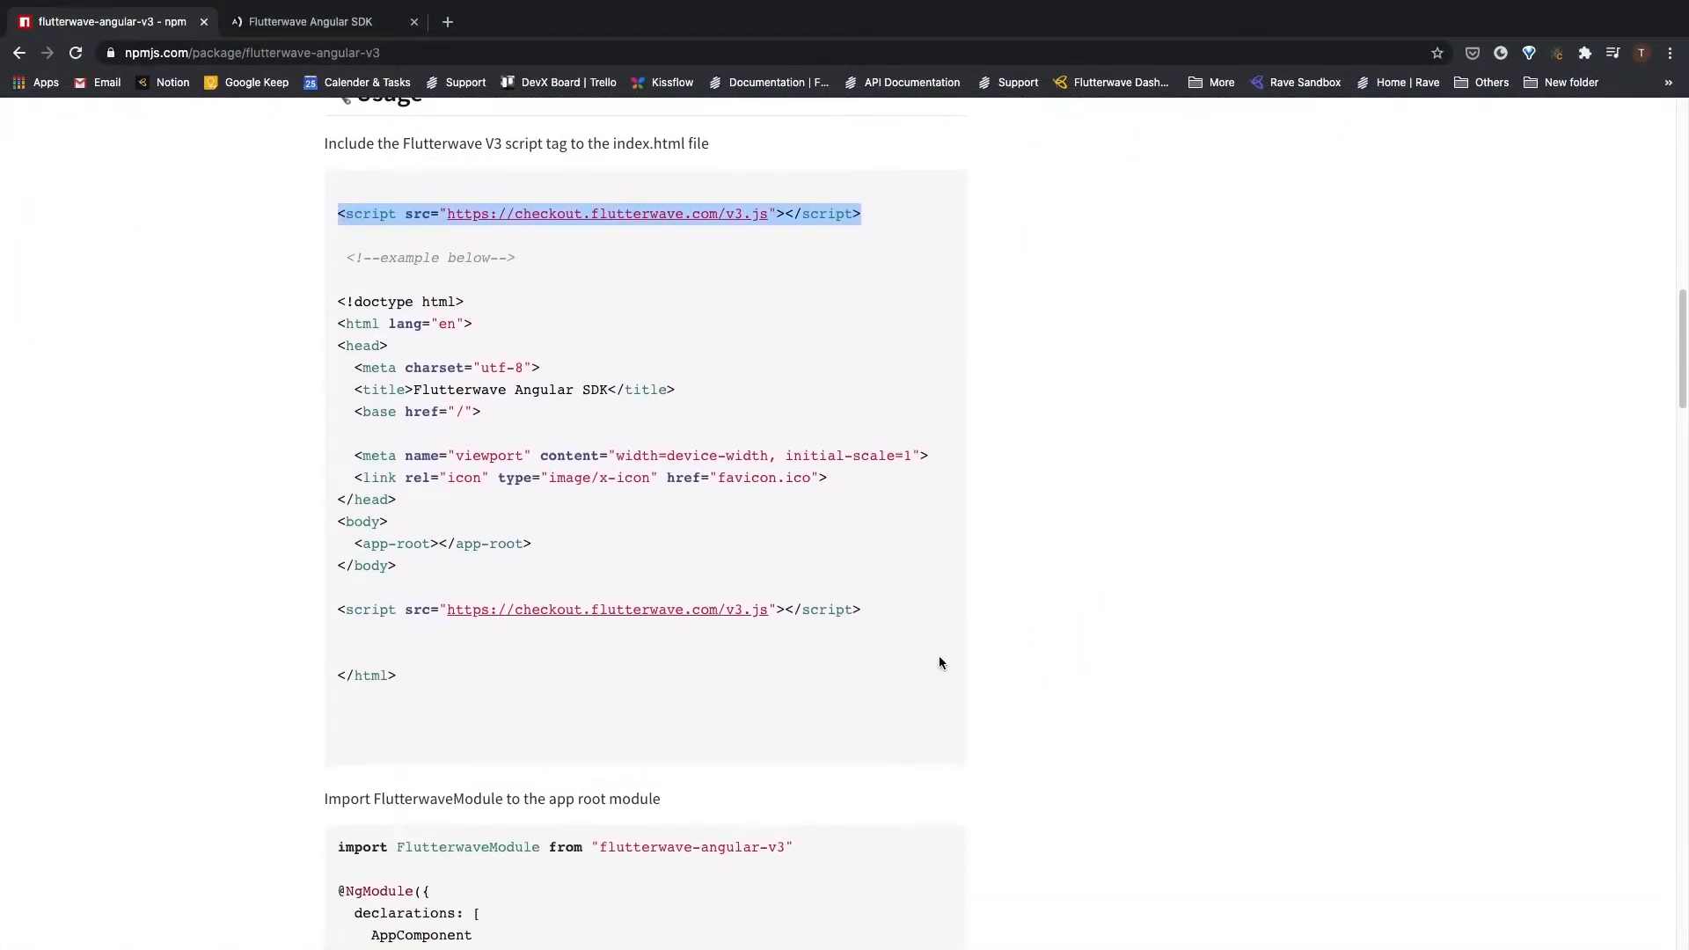
scroll(down, 3)
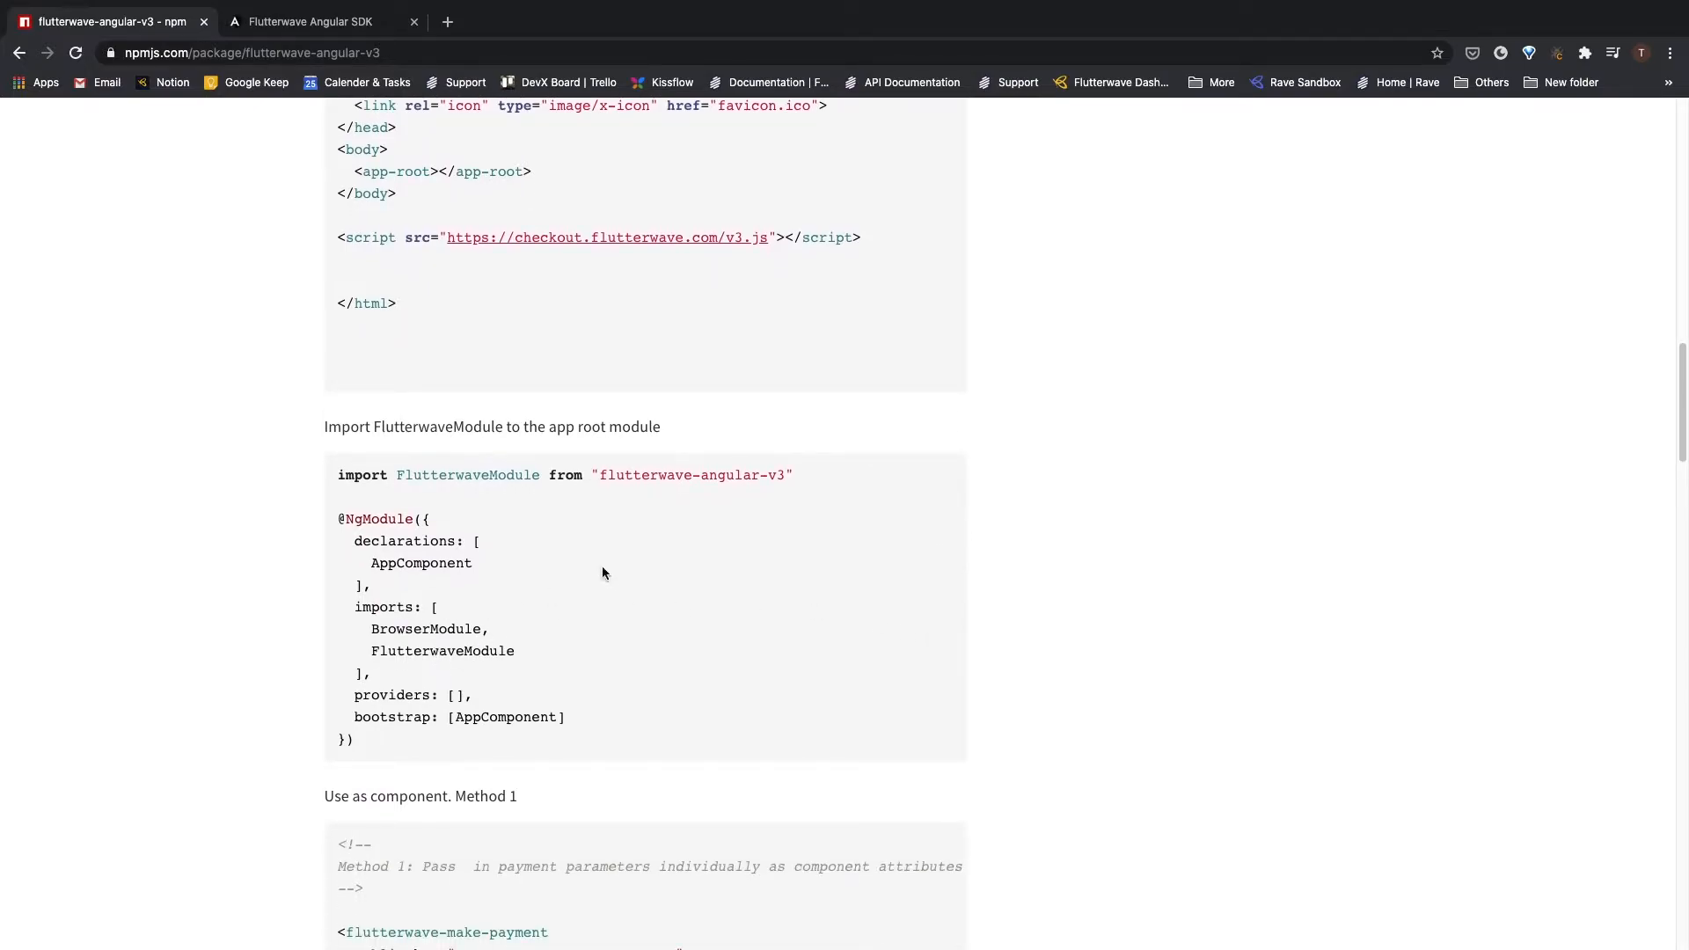
mouse_move(516, 492)
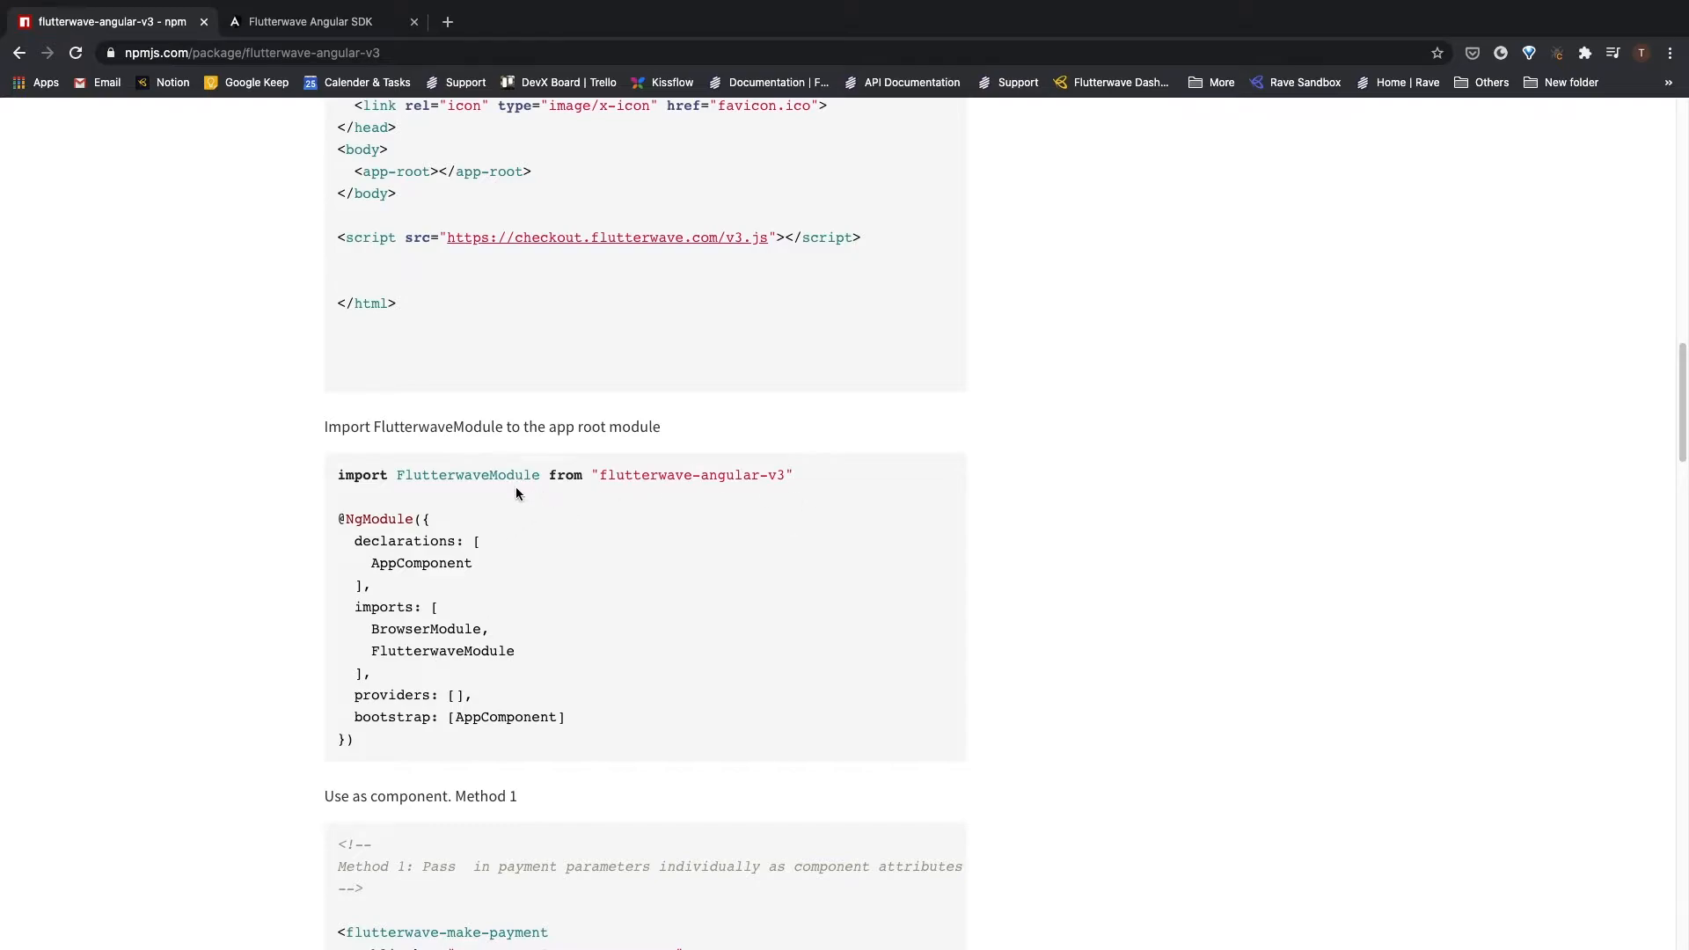
mouse_move(707, 680)
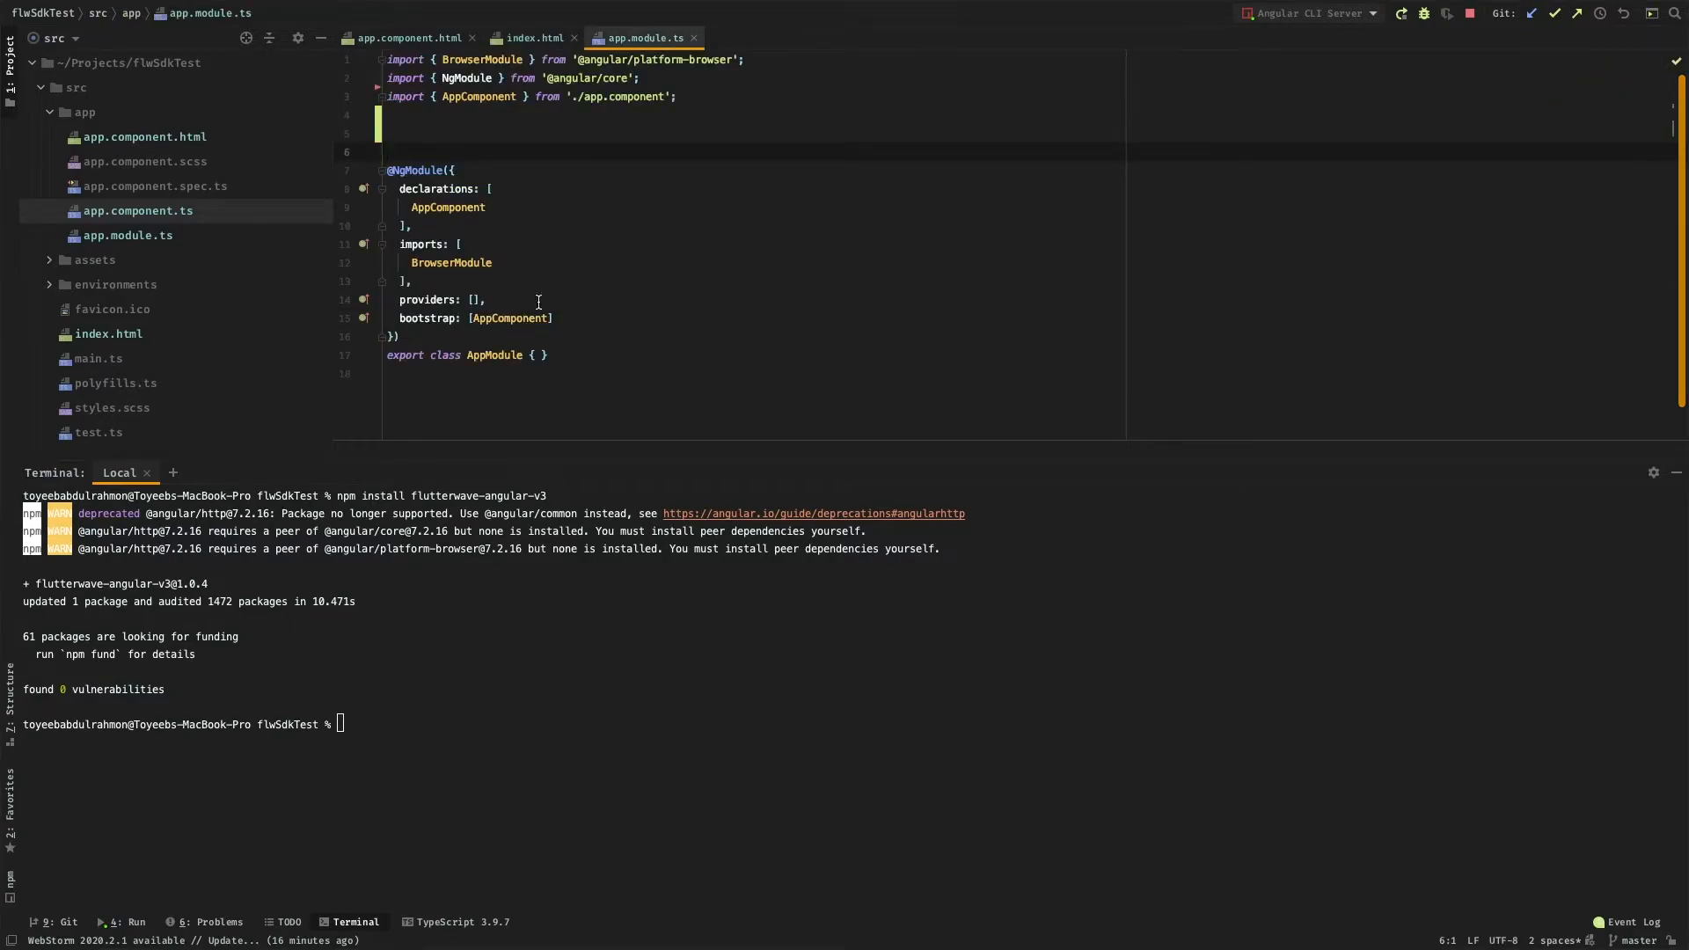
Add import {FlutterwaveModule} from "flutterwave-angular-v3" and list FlutterwaveModule after BrowserModule in imports.
text(import {FlutterwaveModule} from "flutterwave-angular-v3")
click(475, 262)
text(,)
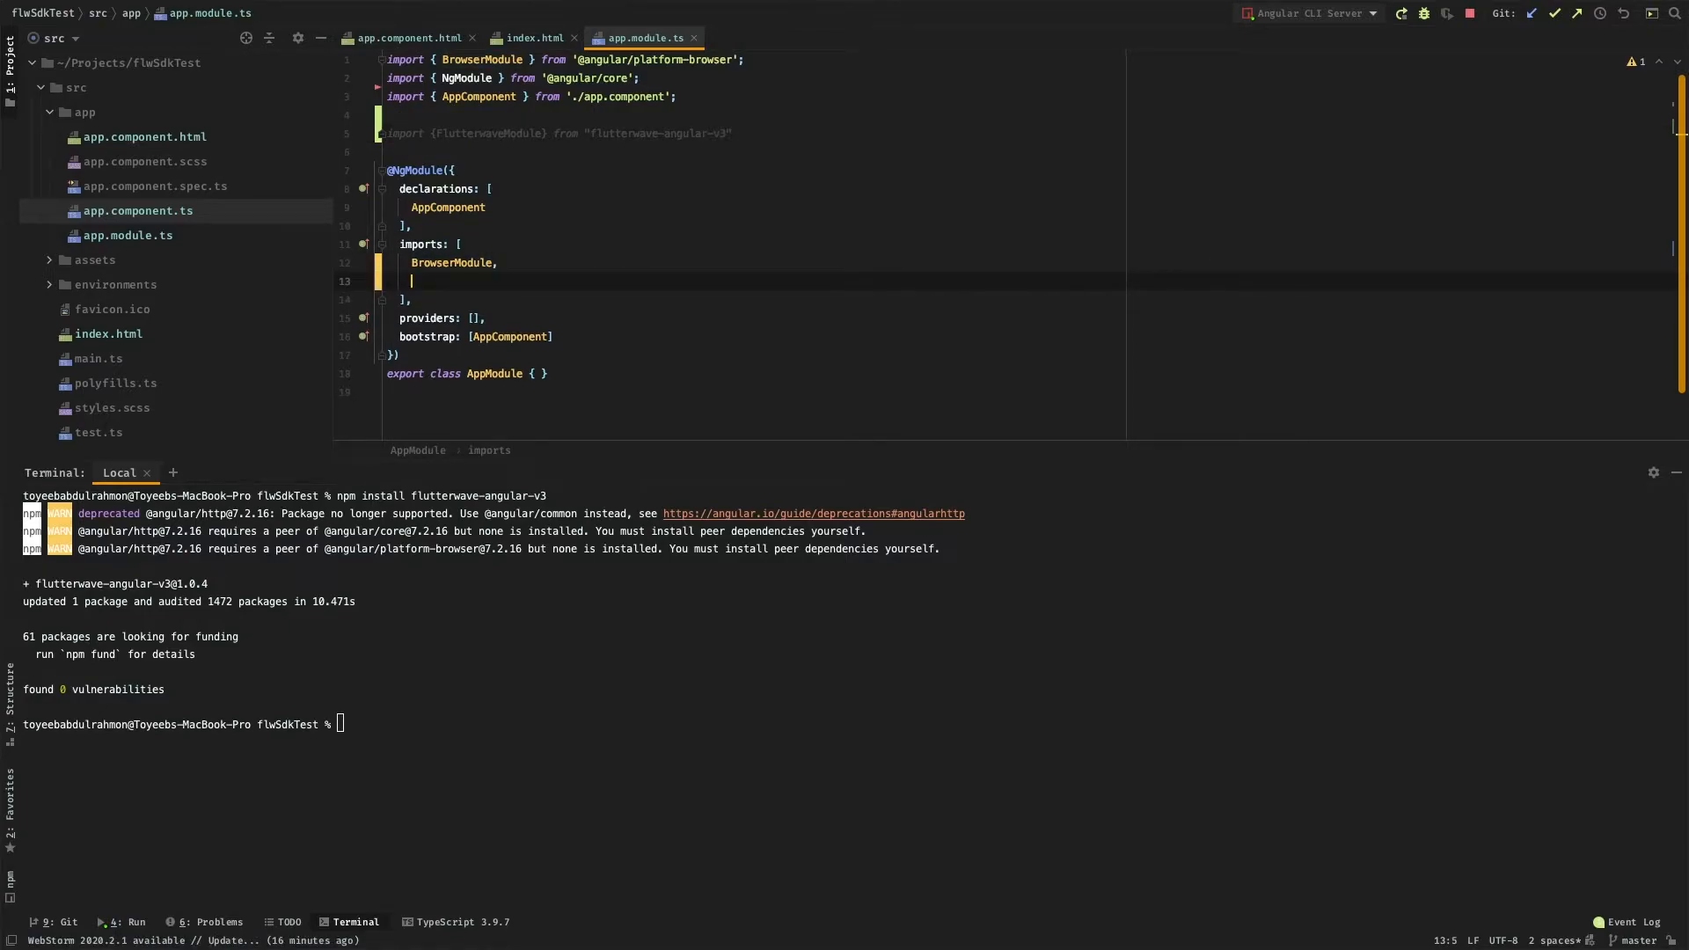
text(Flutt)
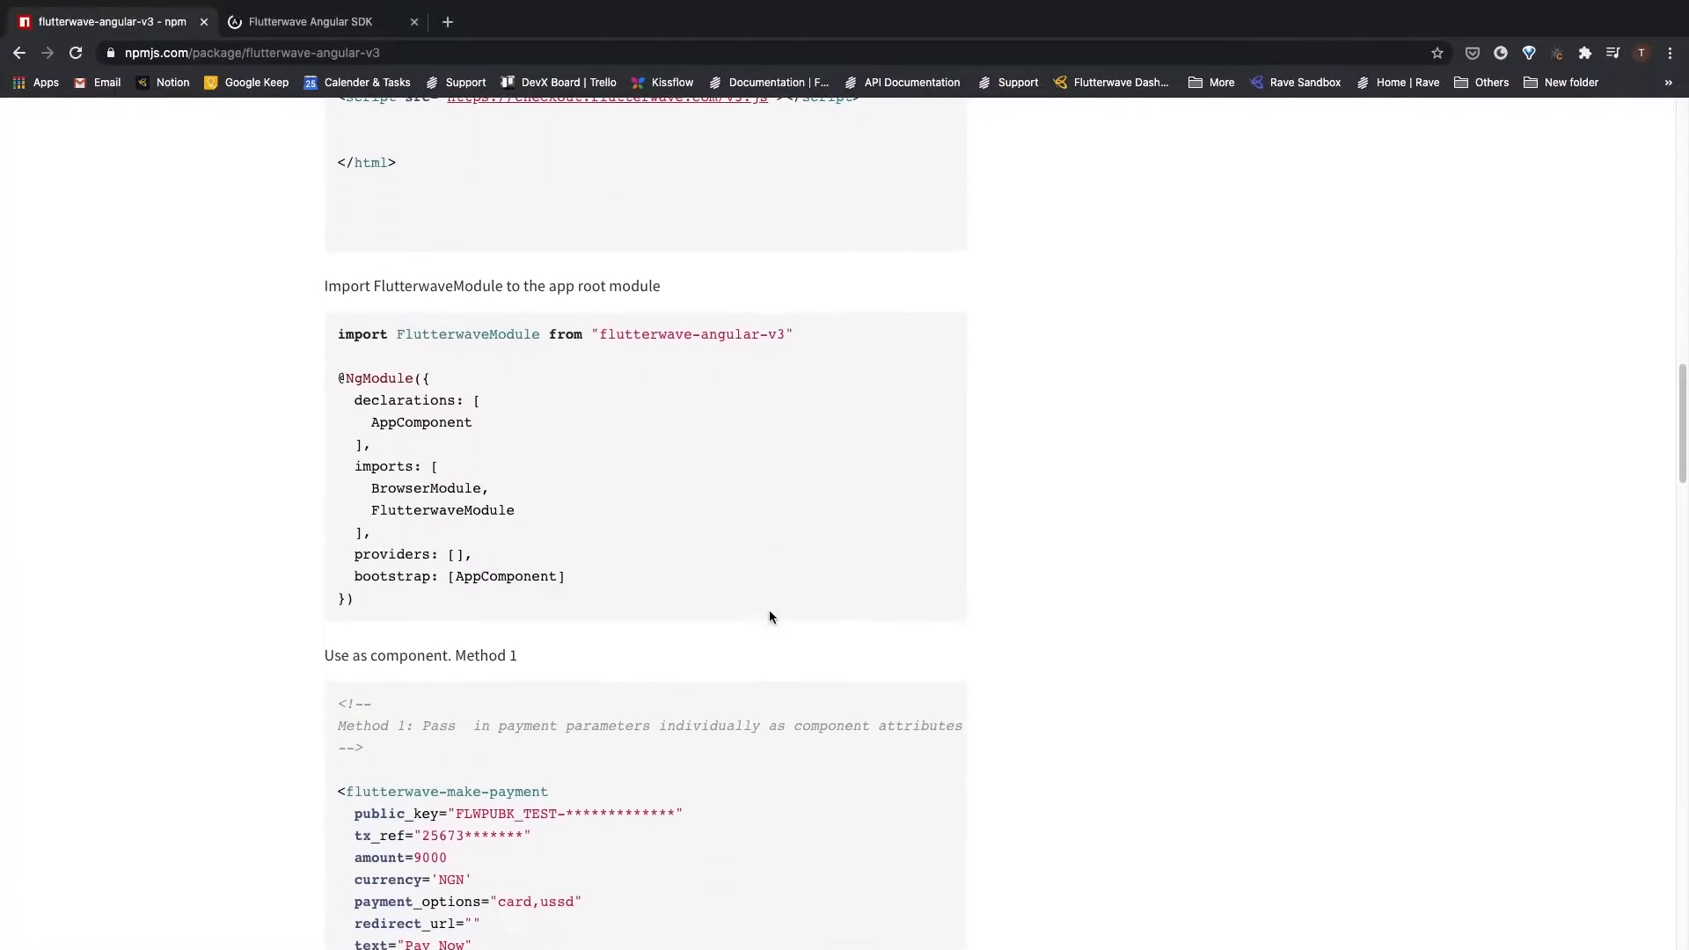
Scroll the readme to the 'Use in code (Flutterwave service)' component example.
scroll(down, 3)
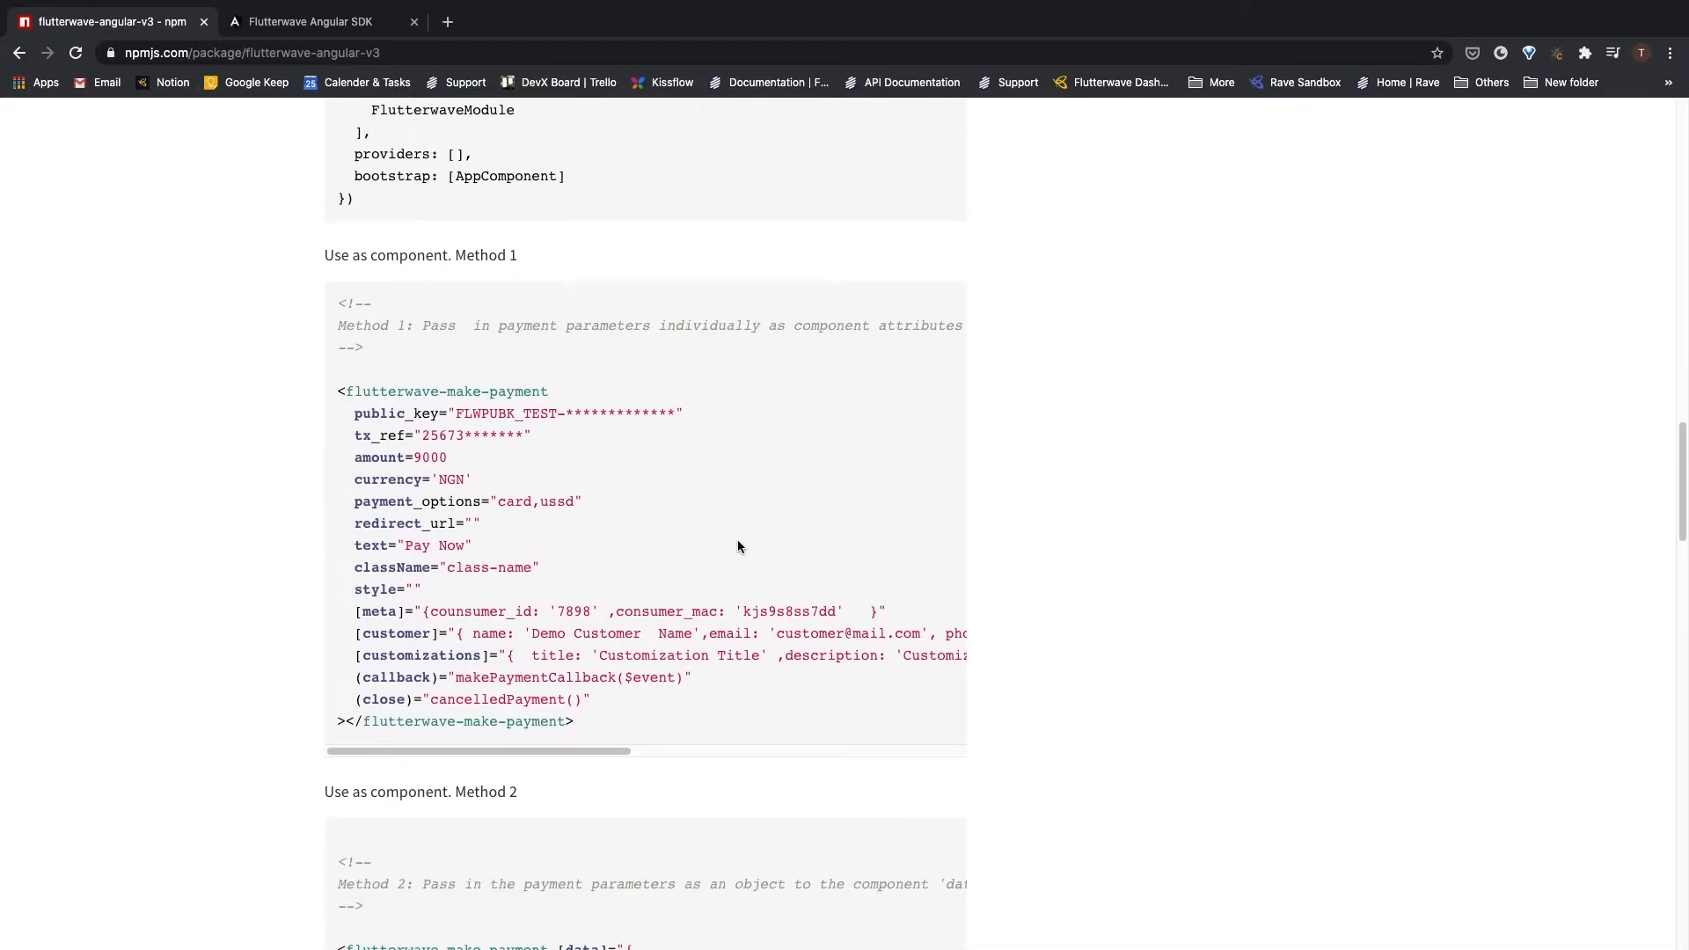
scroll(down, 3)
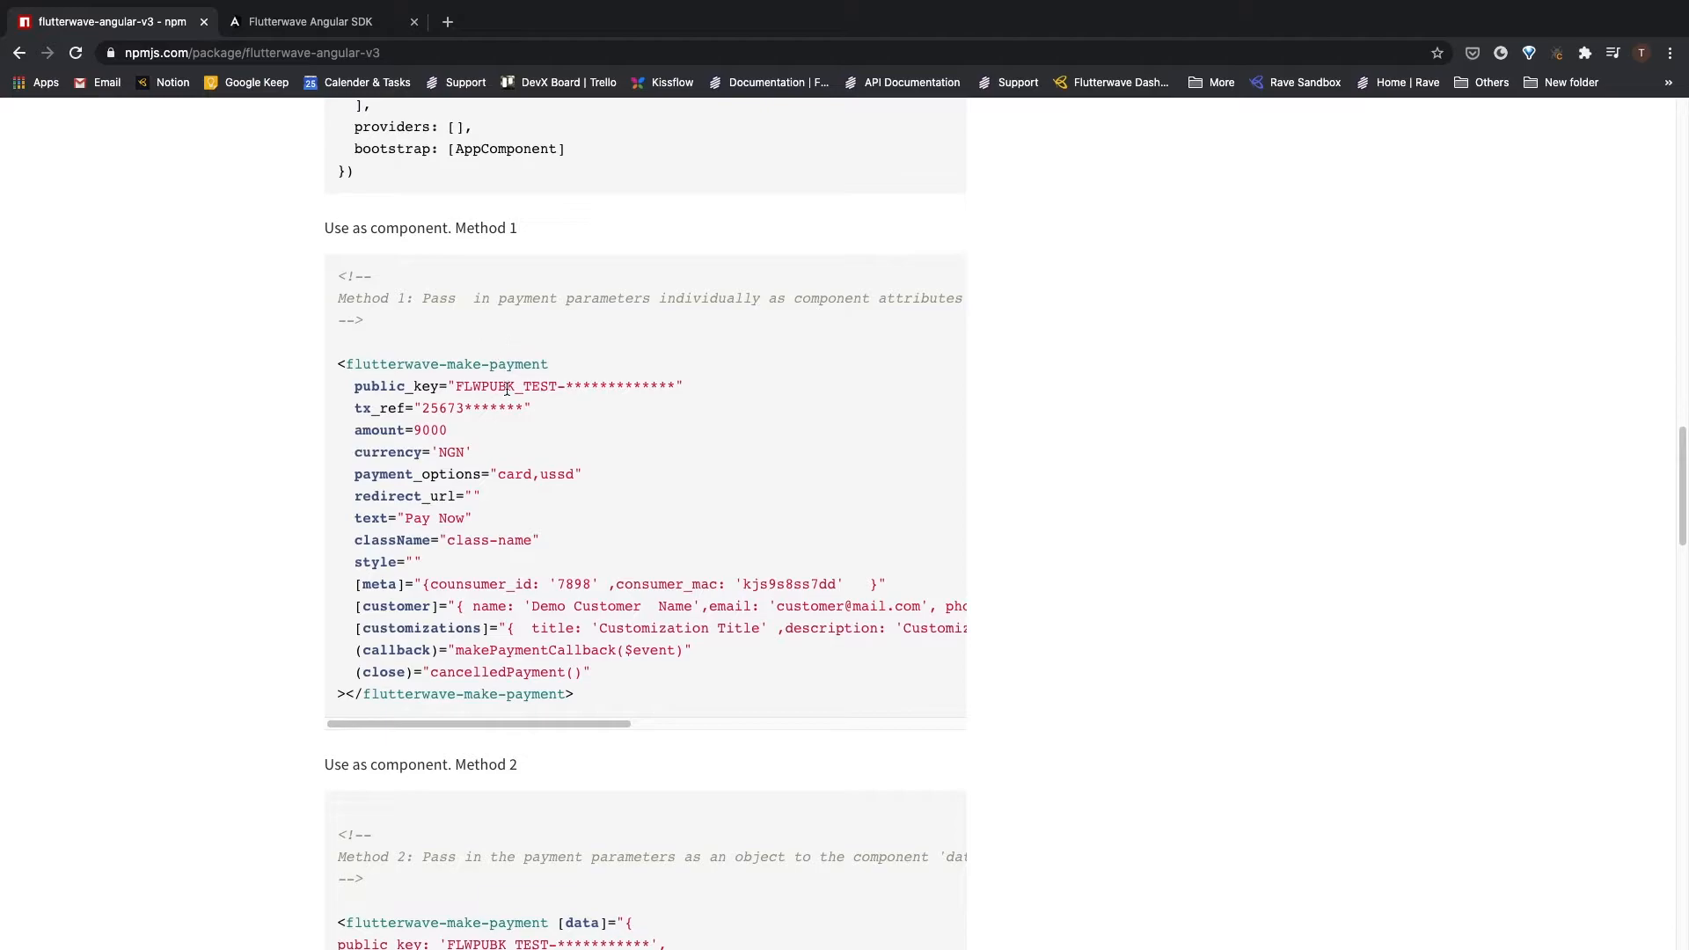
scroll(down, 3)
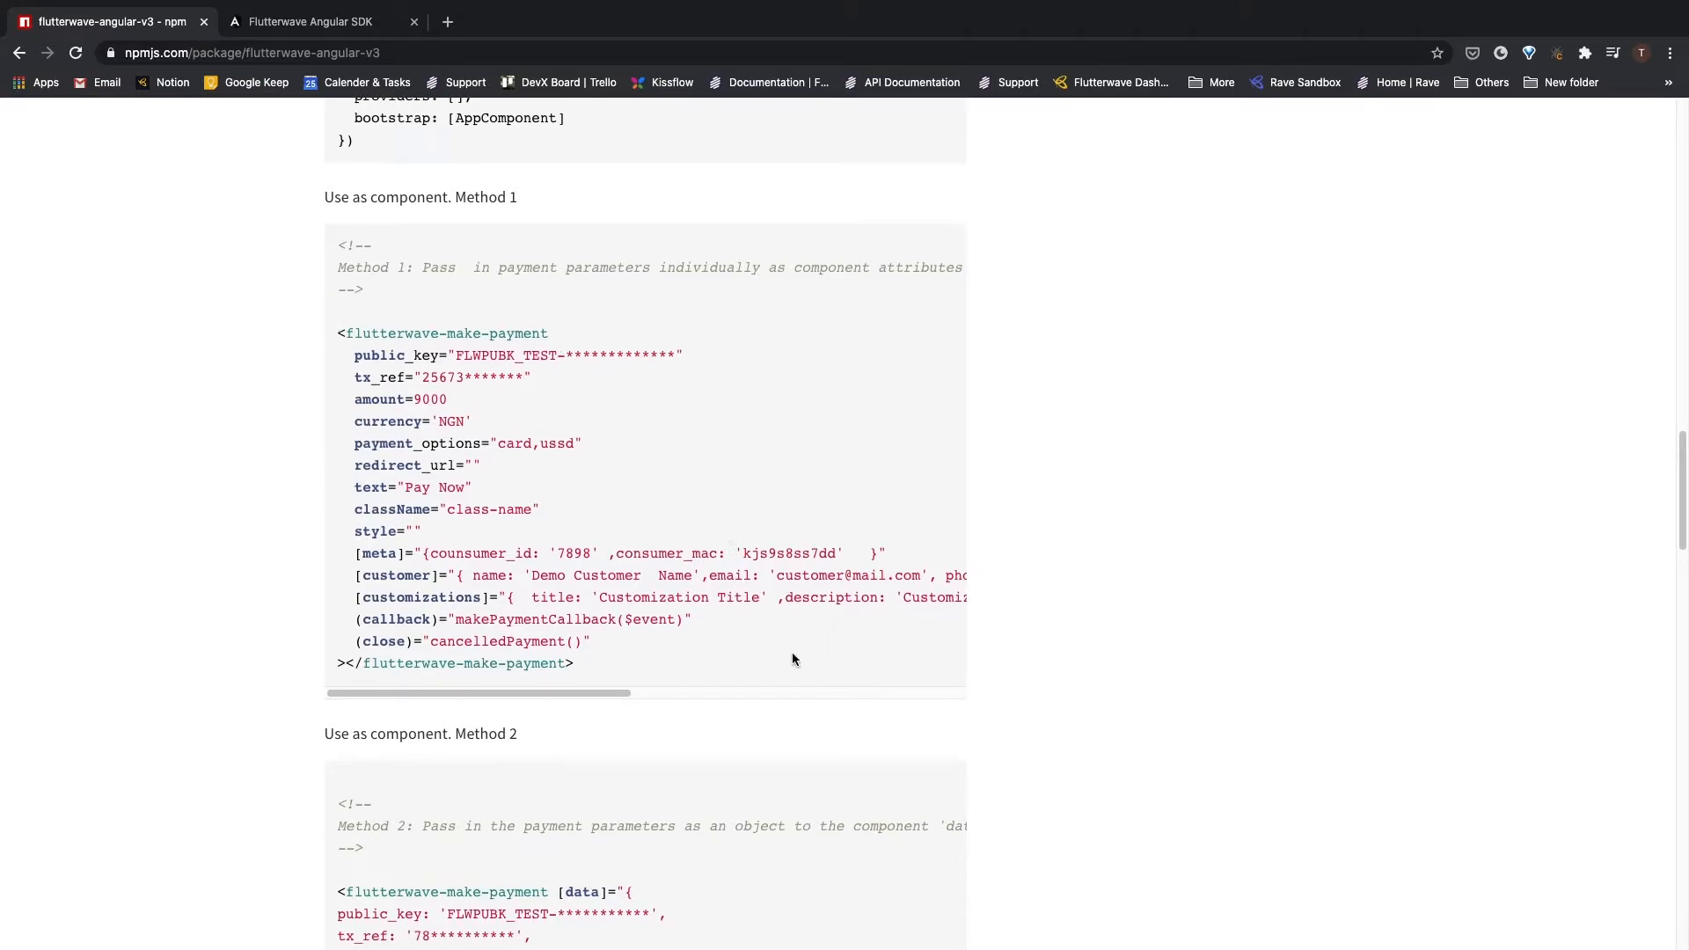
scroll(down, 3)
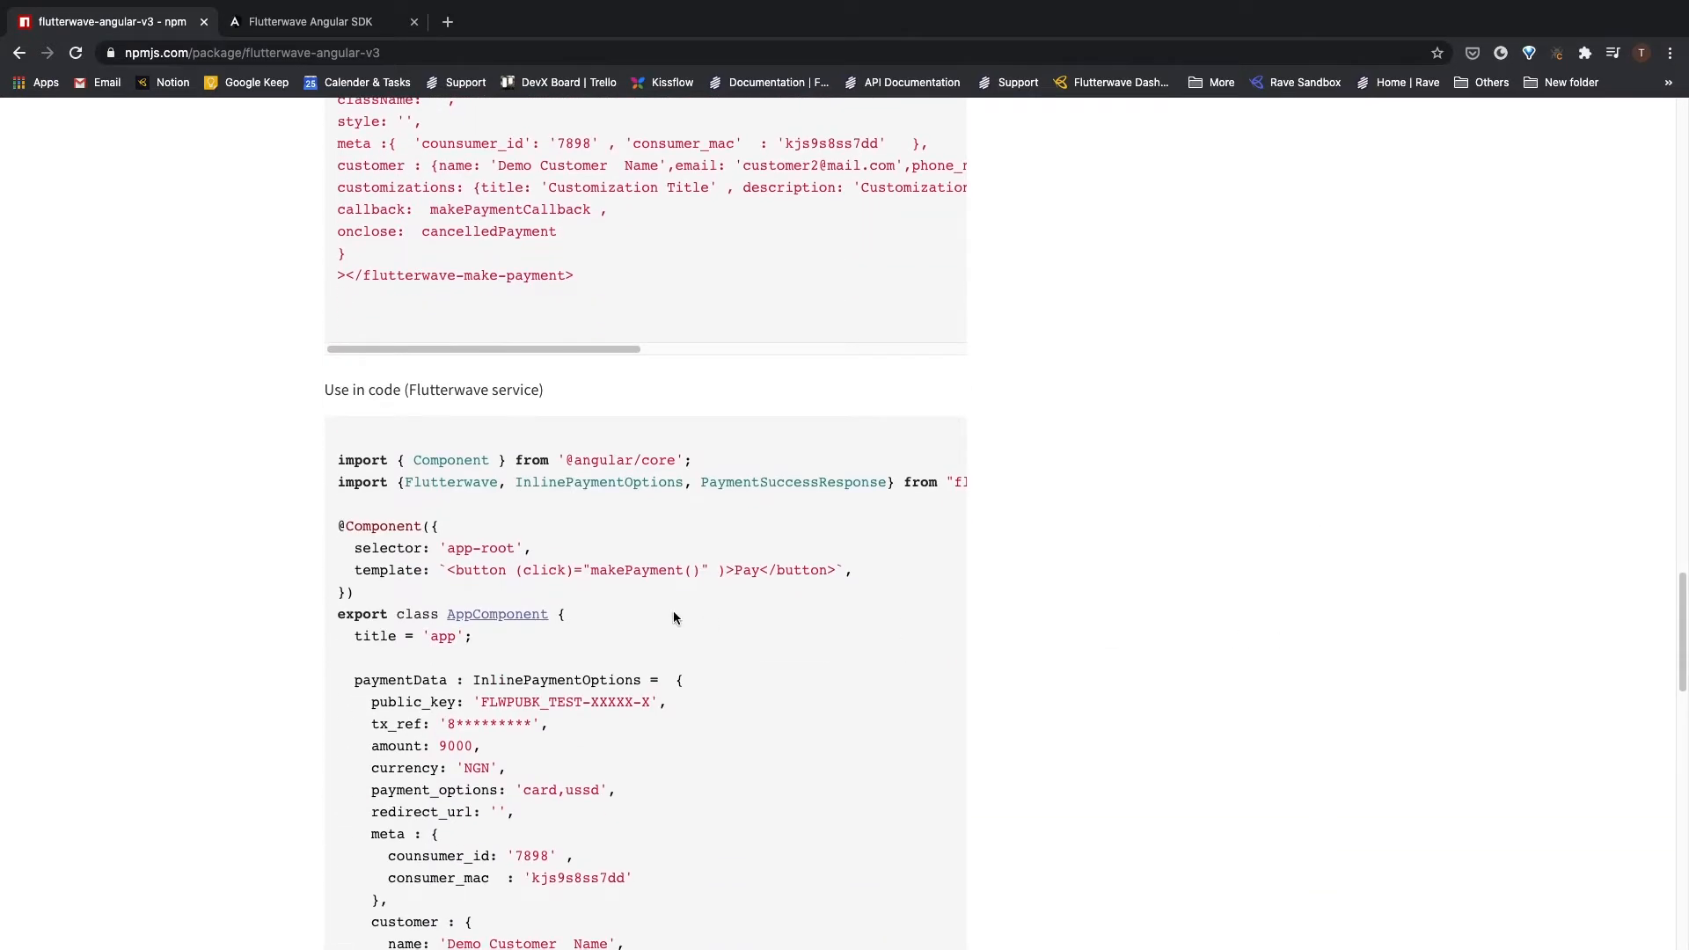
scroll(down, 3)
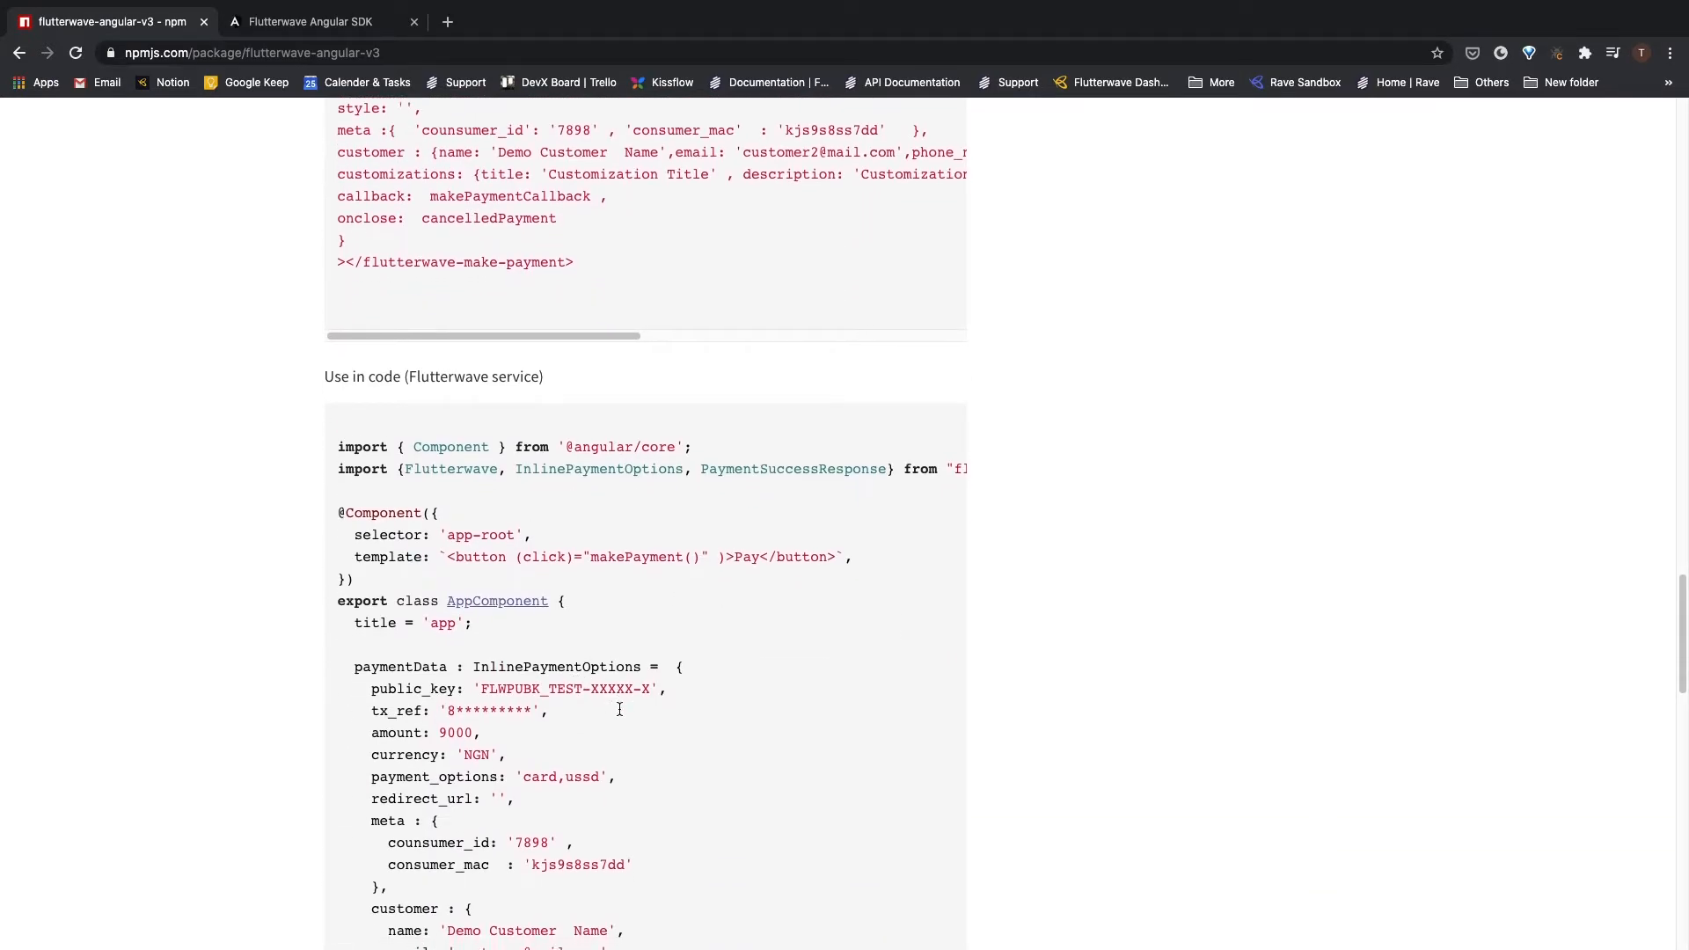
scroll(down, 3)
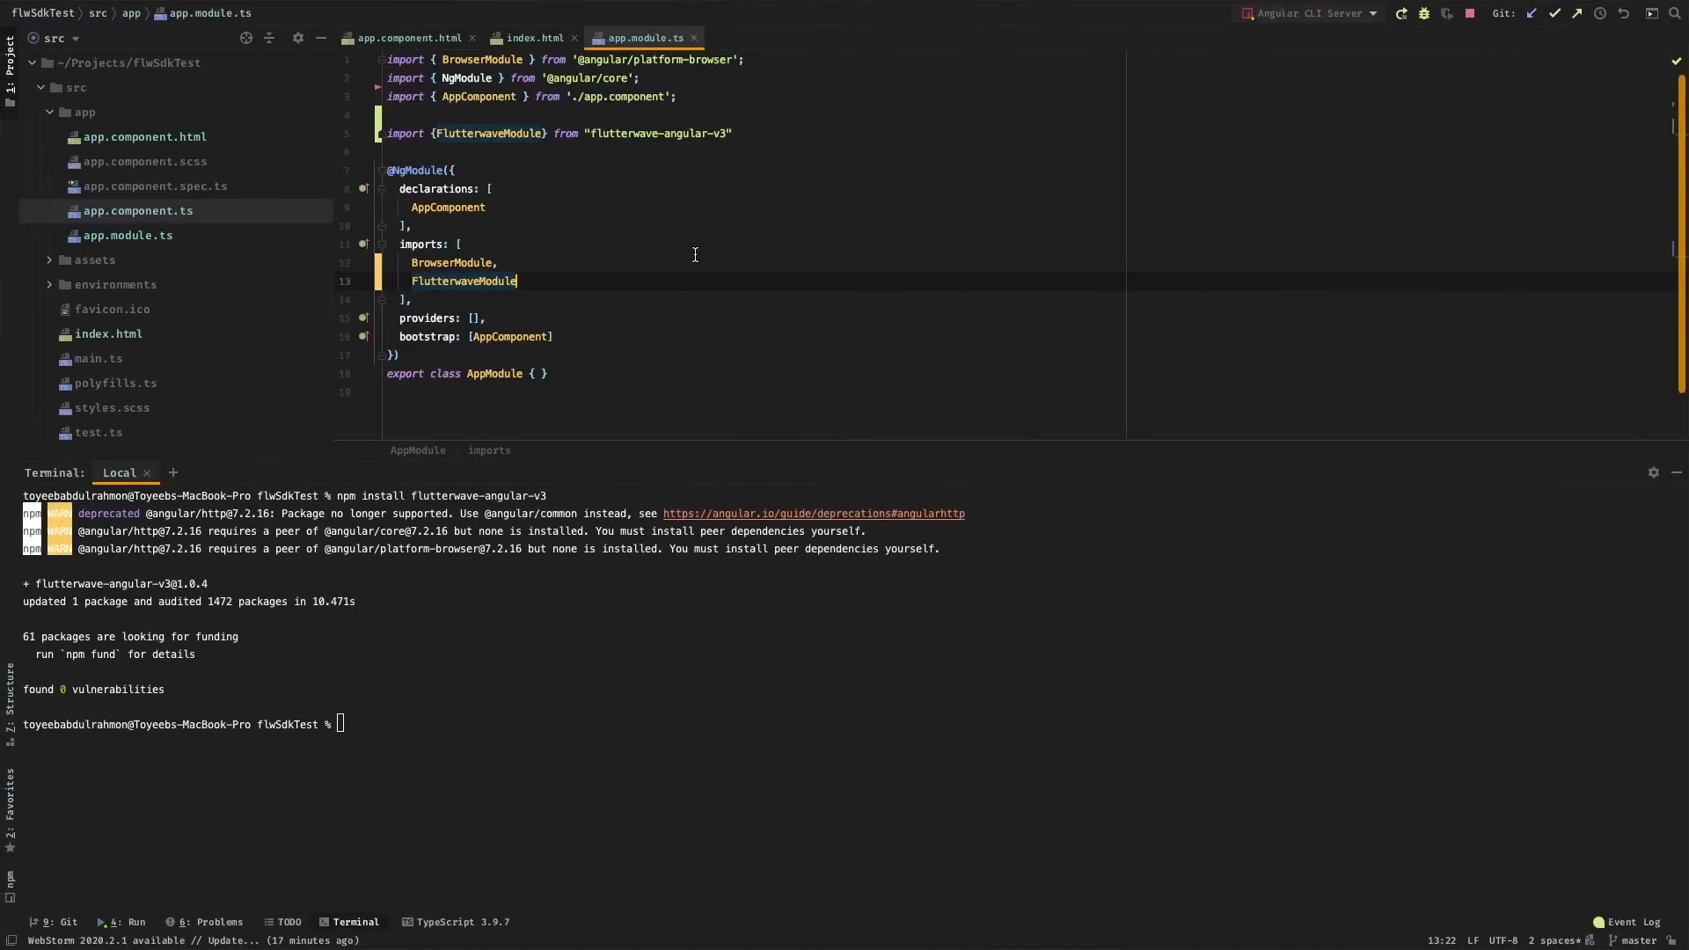
Split app.component.ts vertically beside the app.component.html template.
click(405, 37)
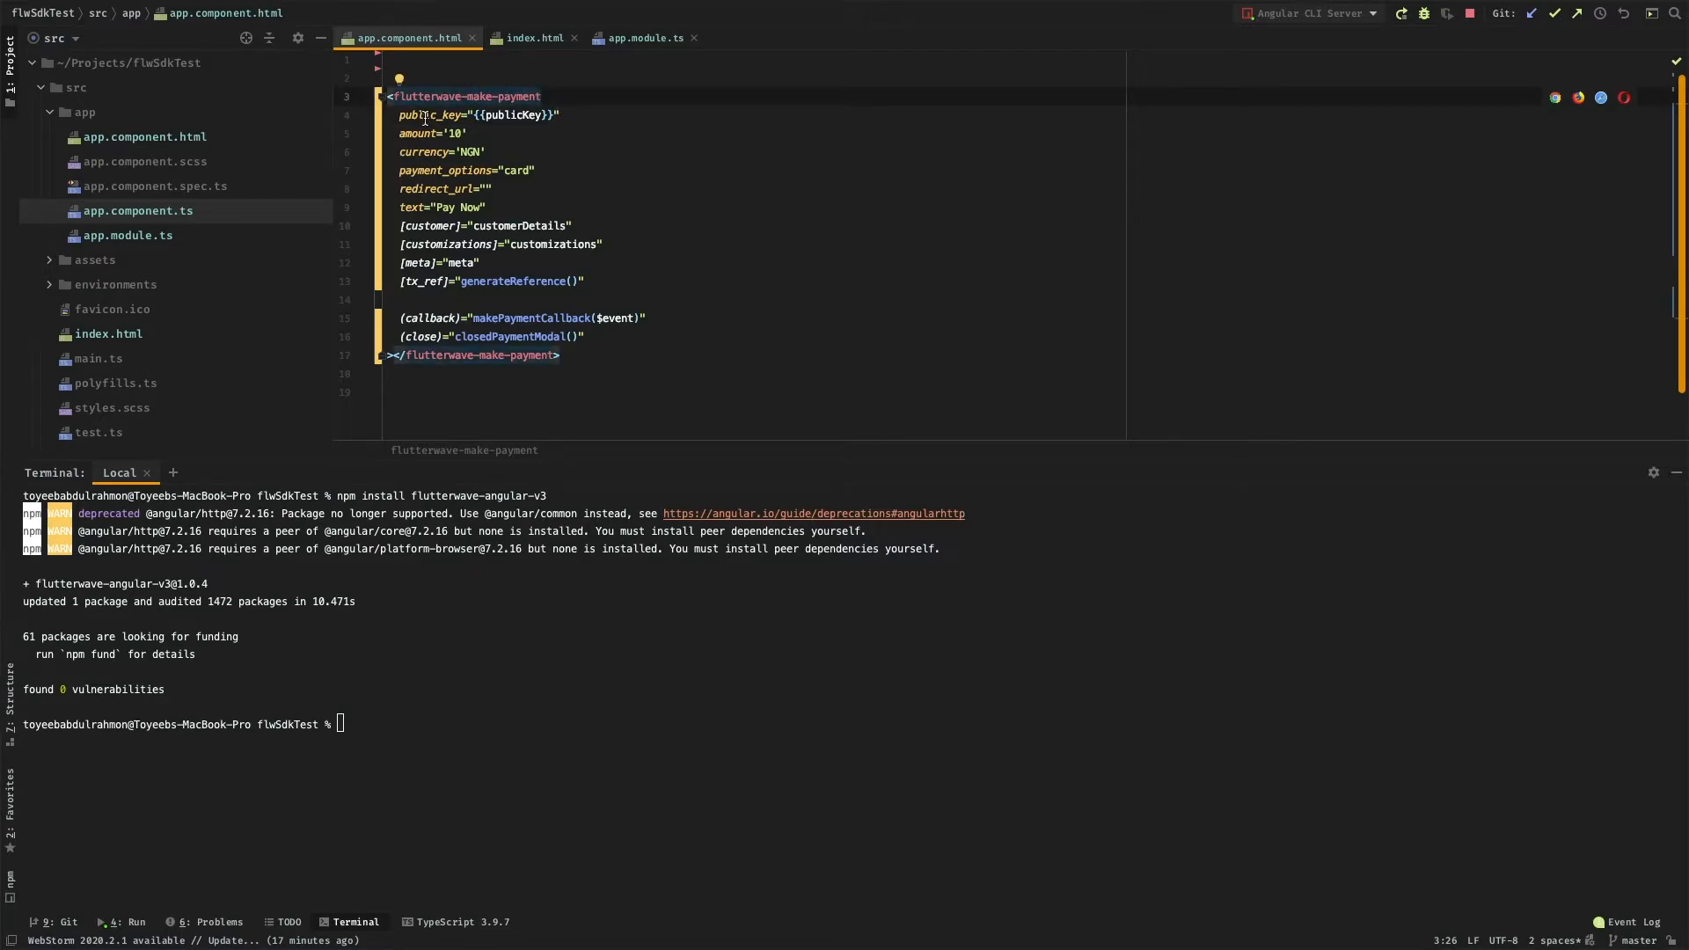
mouse_move(419, 117)
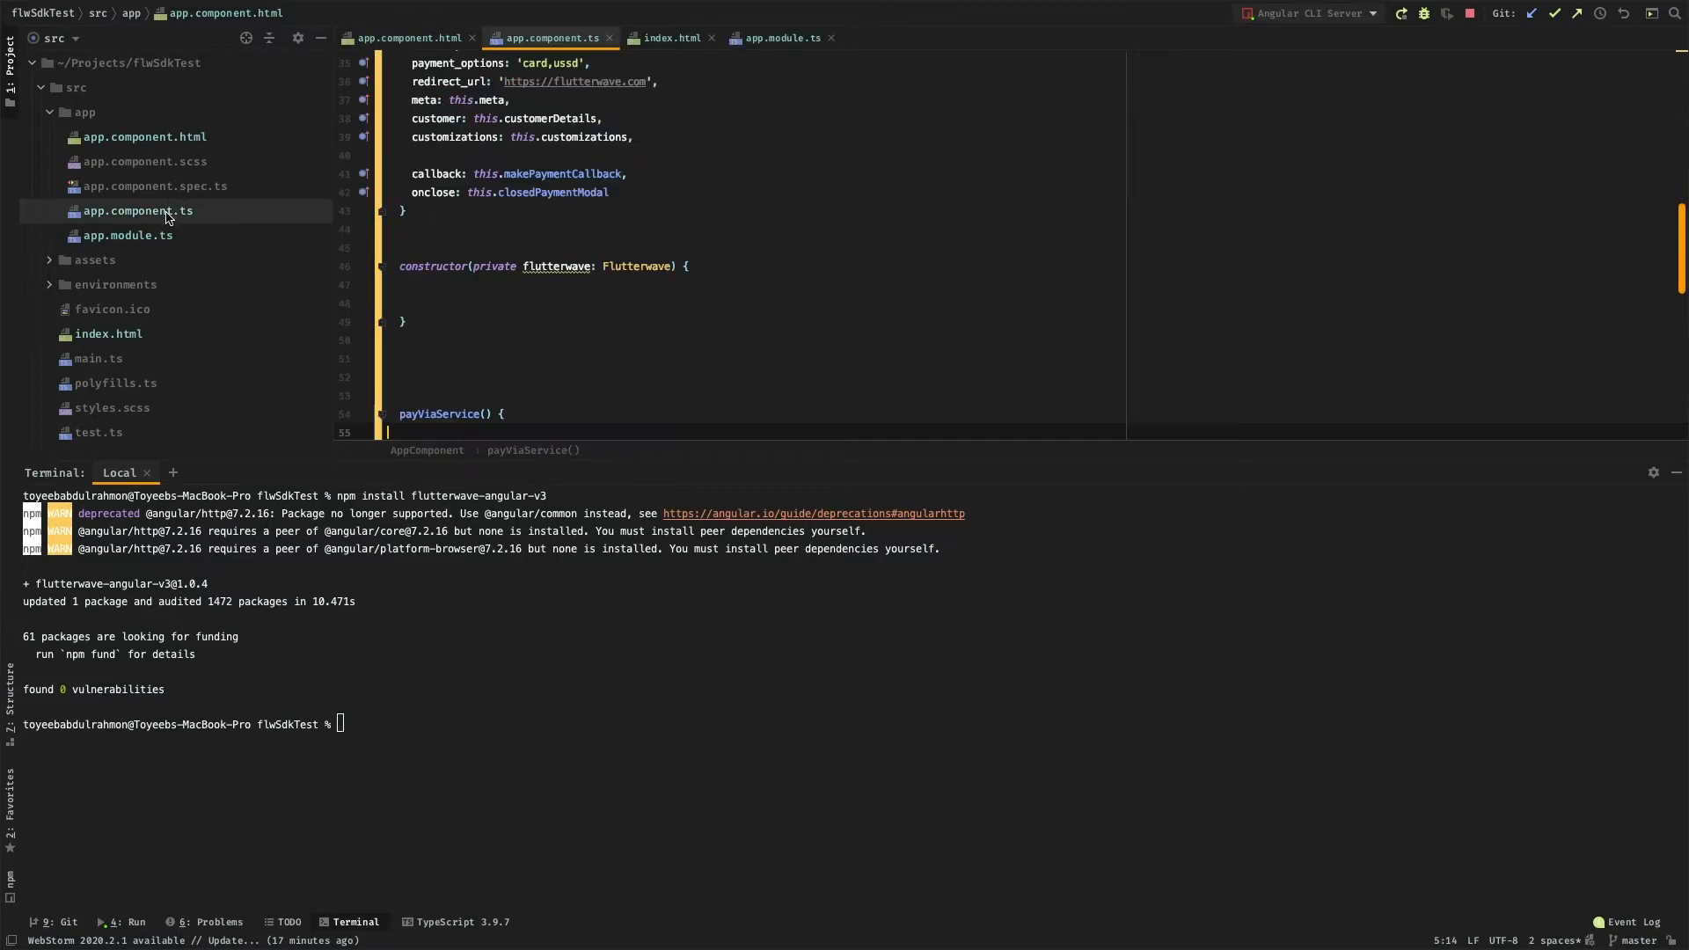
right_click(551, 37)
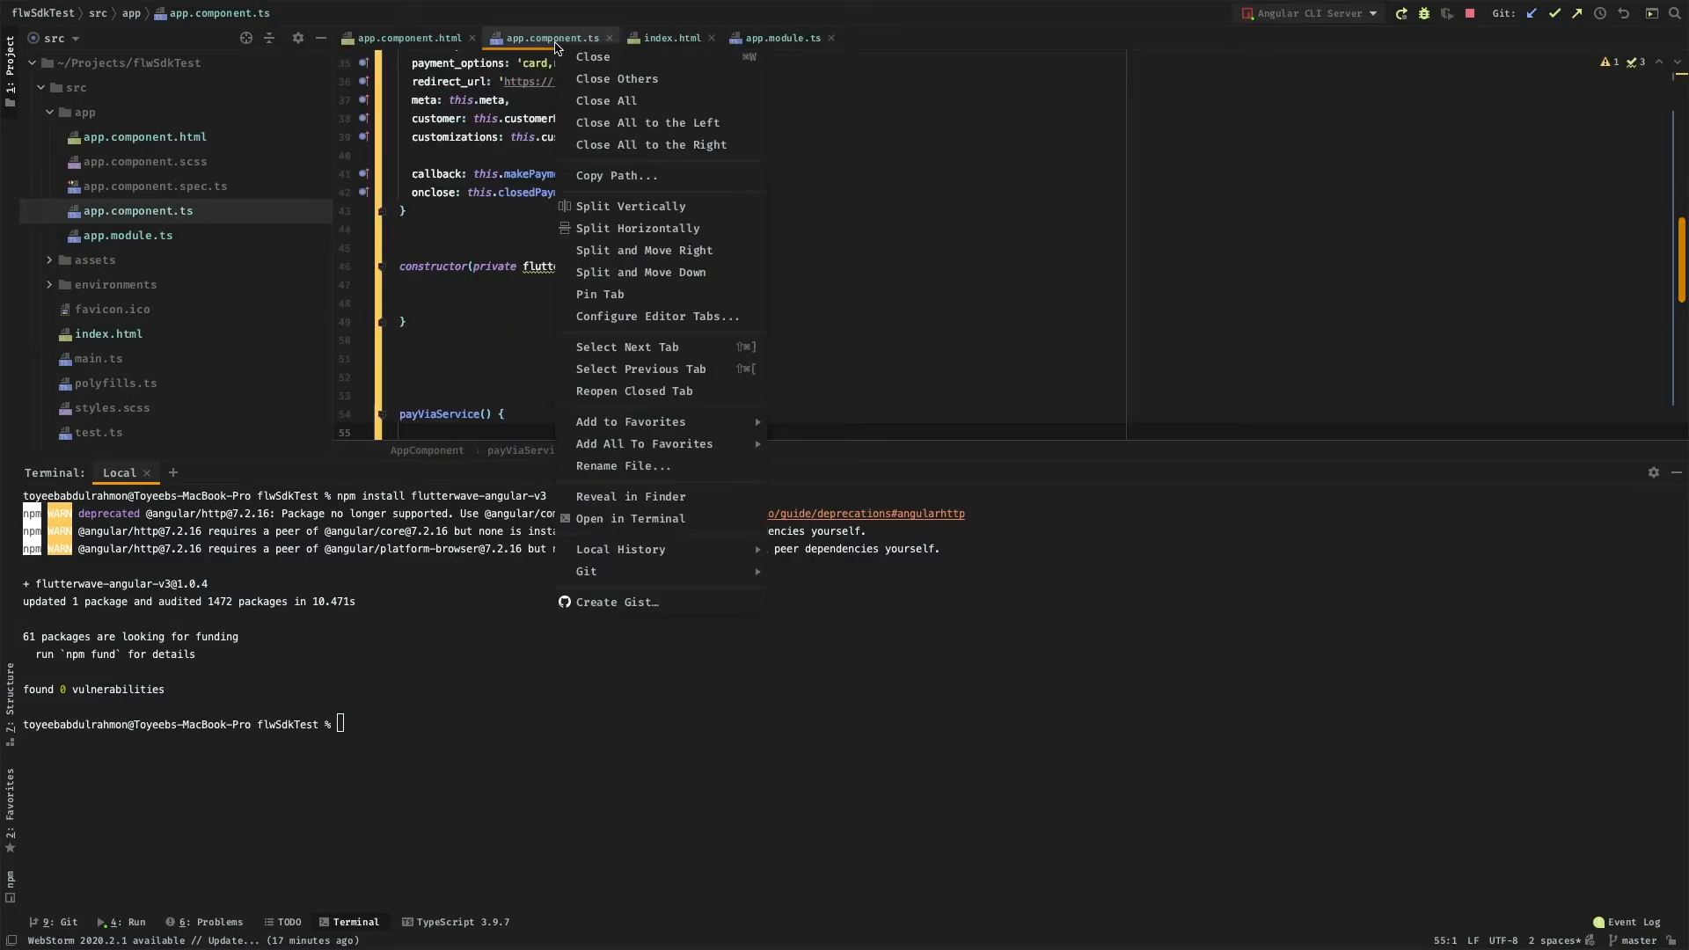
click(632, 206)
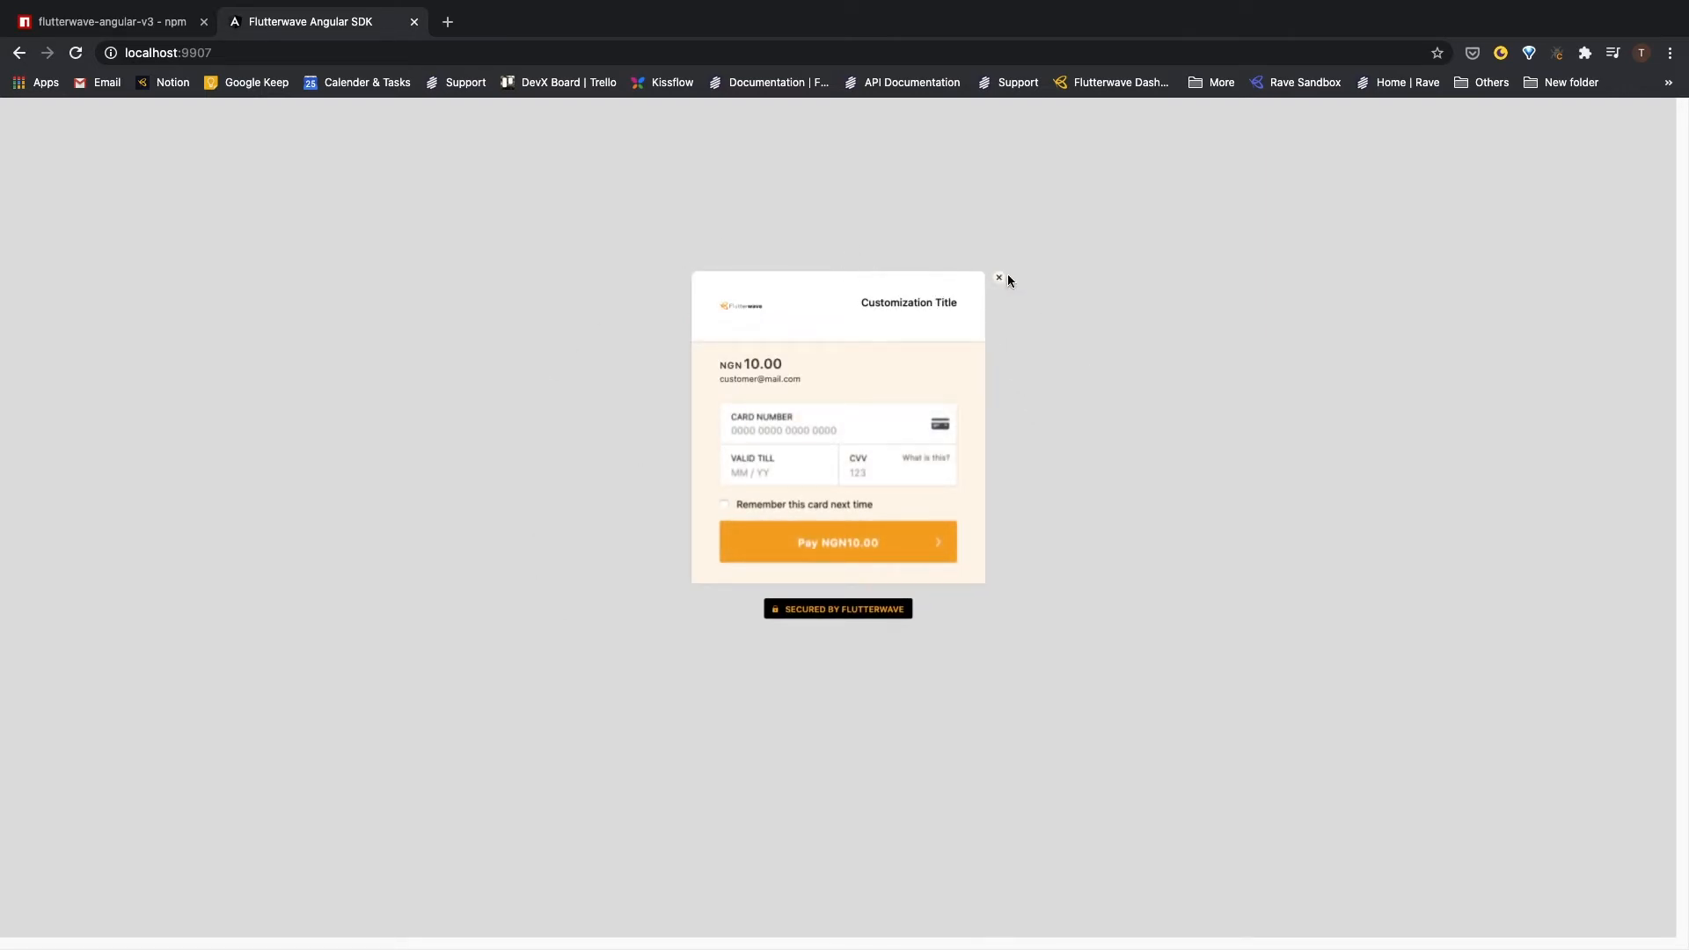
Close the NGN 10.00 checkout modal and confirm cancelling the payment with OK.
click(999, 278)
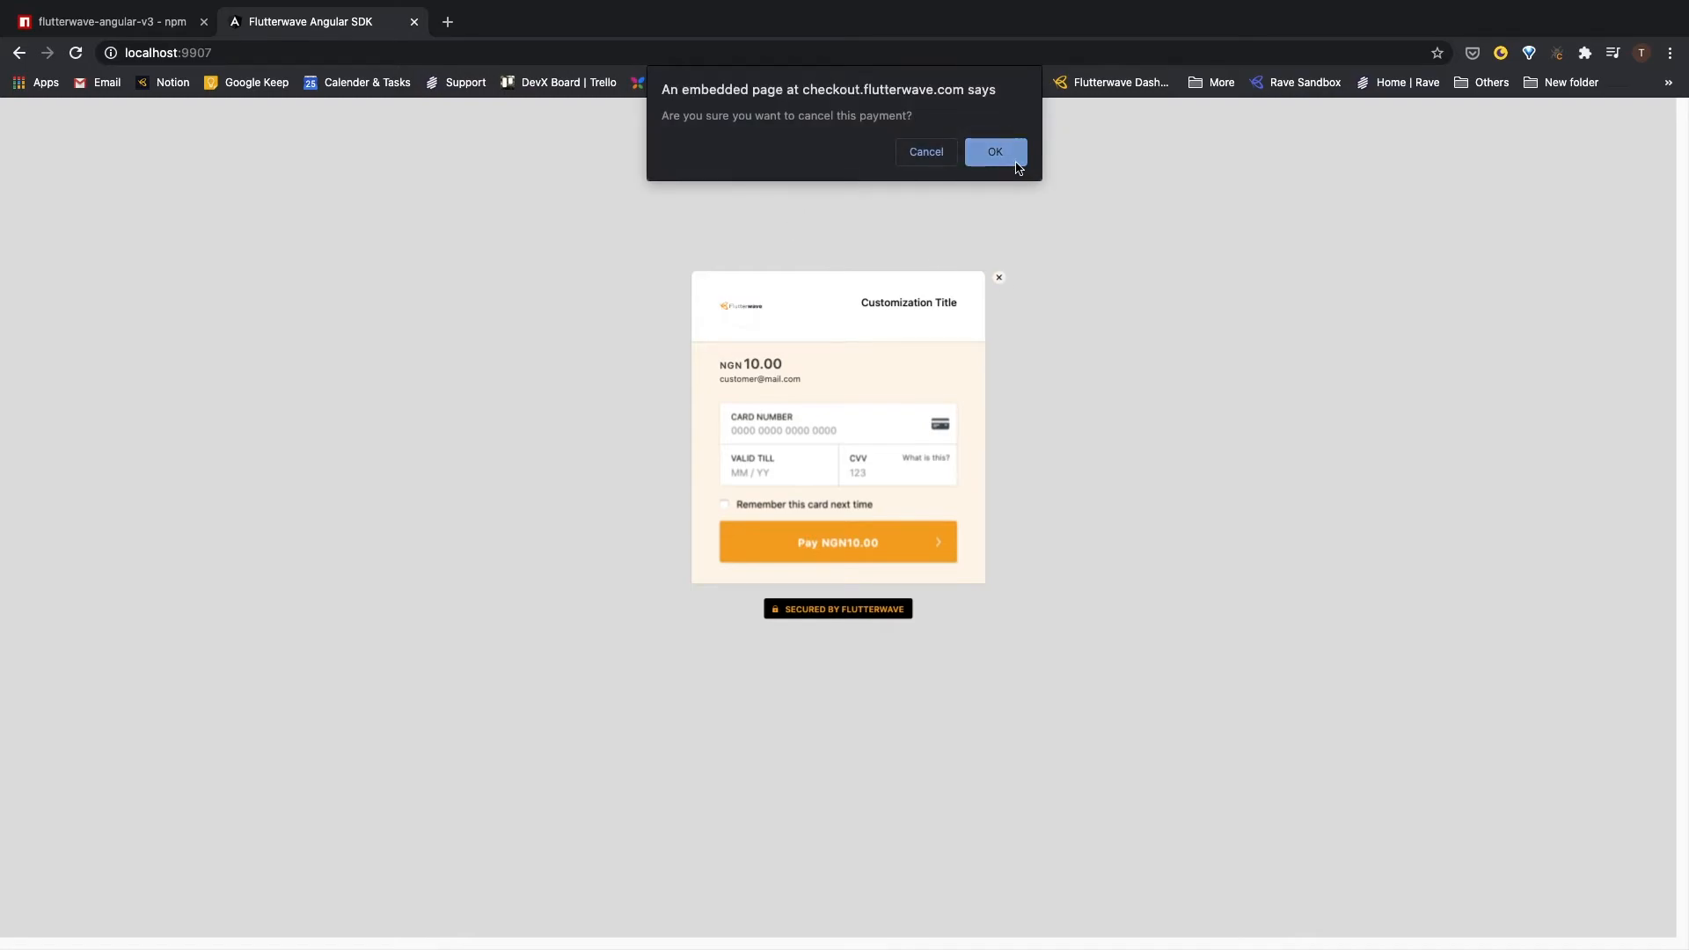
click(993, 152)
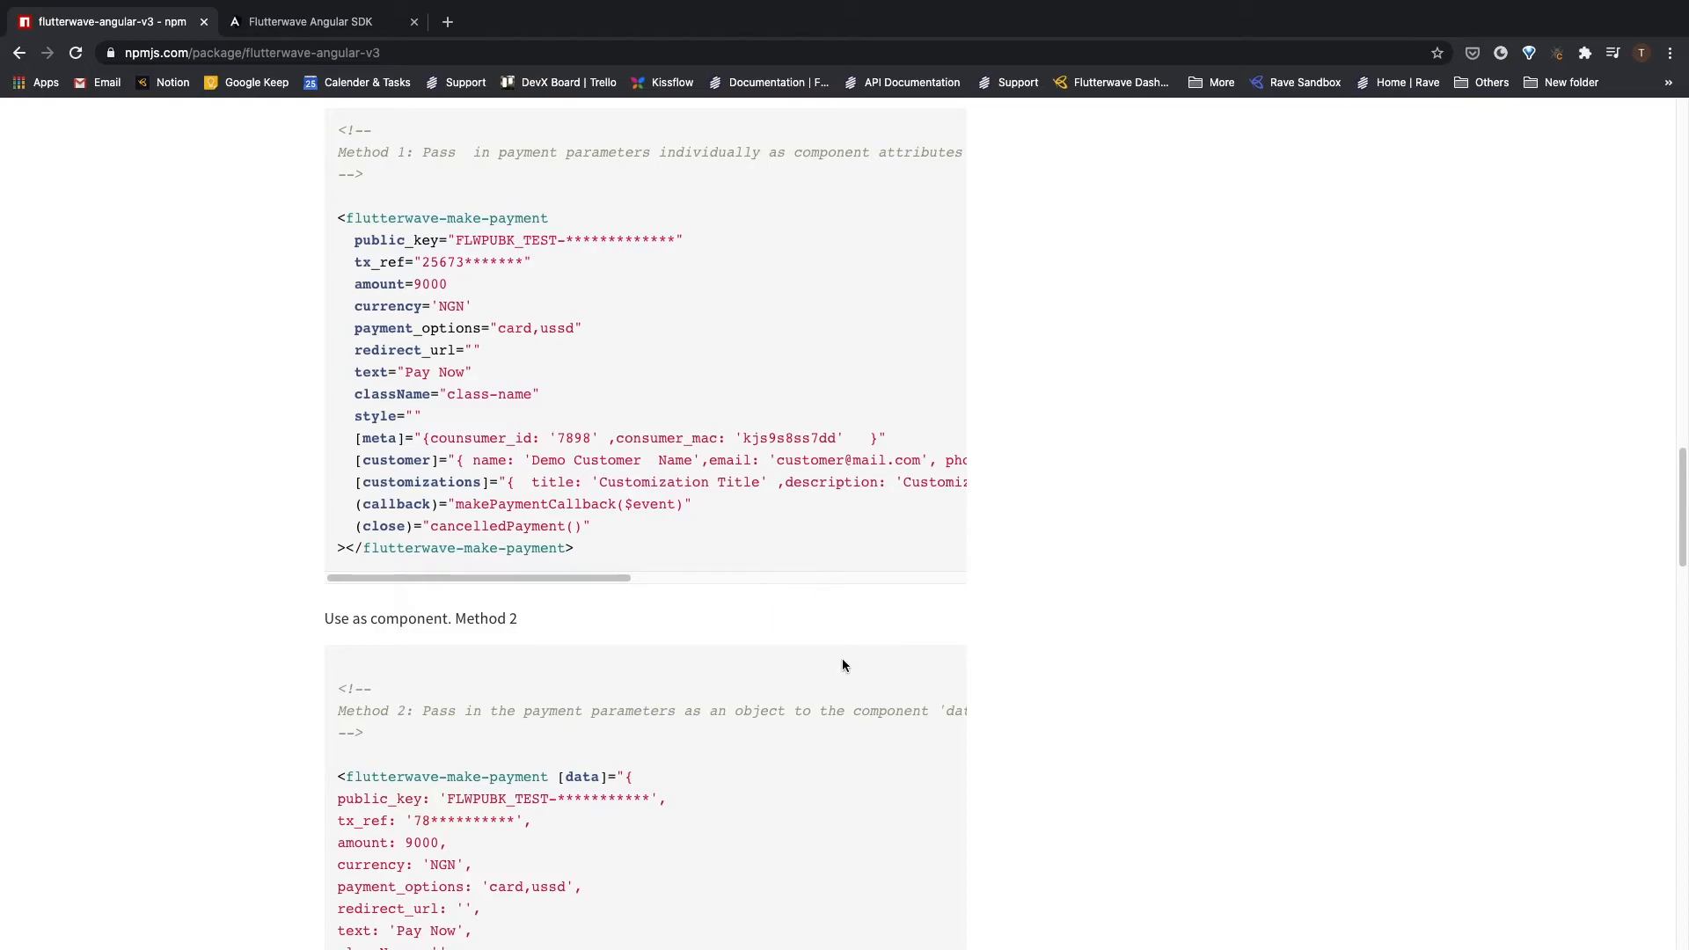
Replace the flutterwave-make-payment markup with <button> Pay Via Service</button> in app.component.html.
scroll(down, 3)
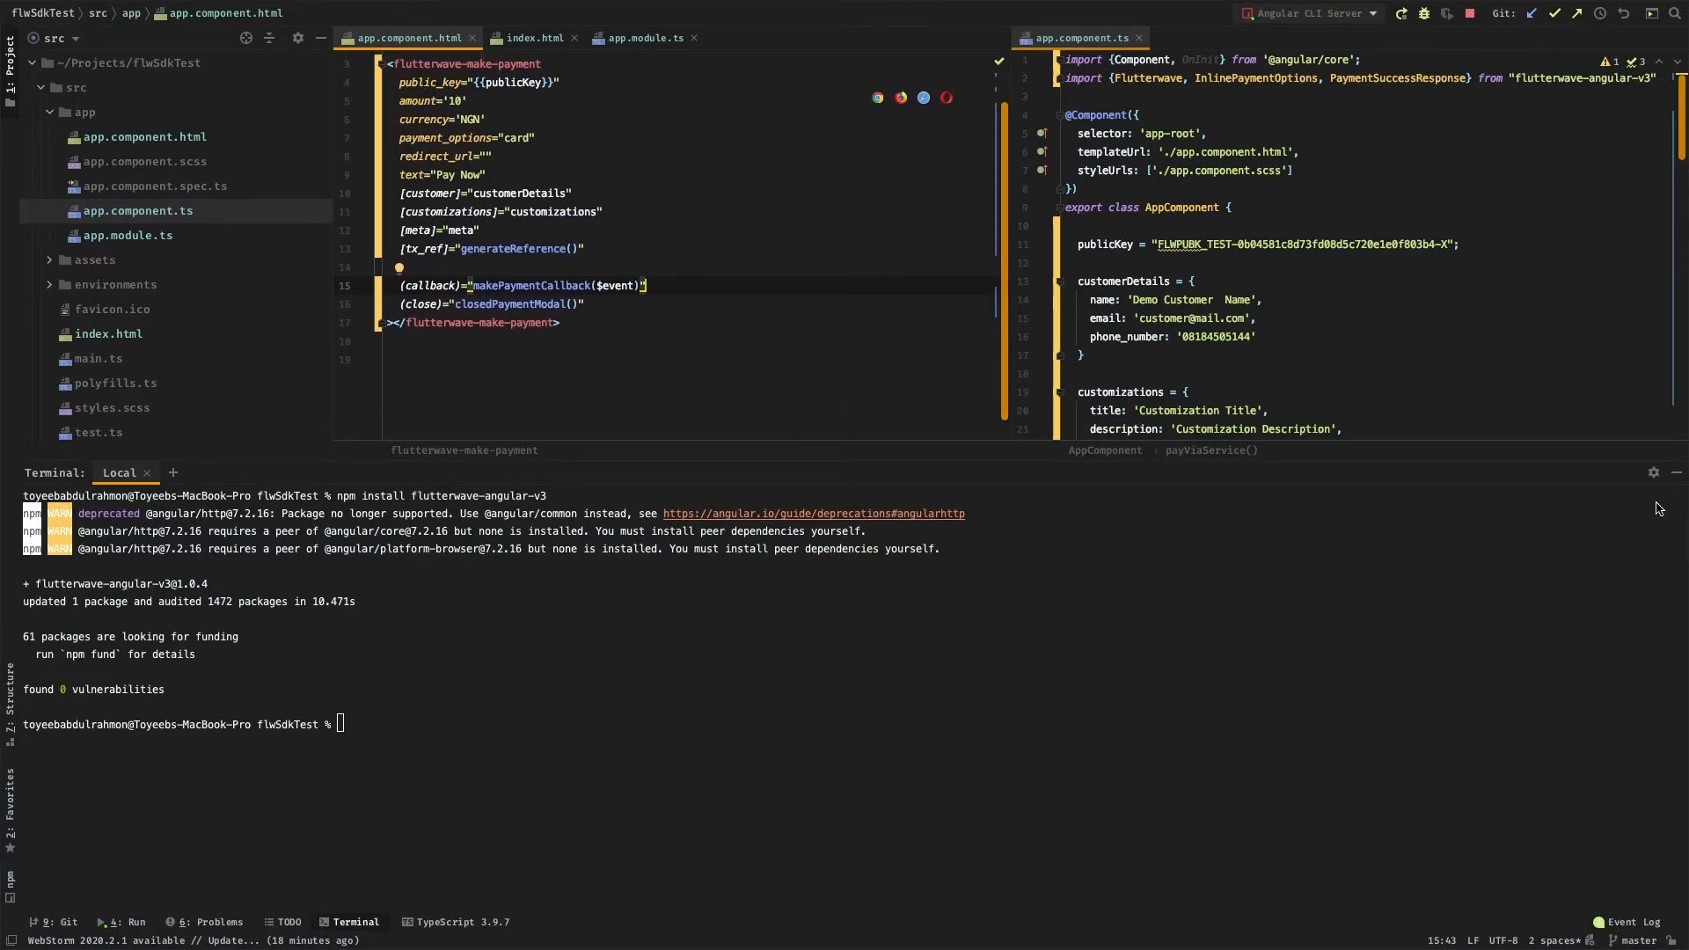
right_click(585, 387)
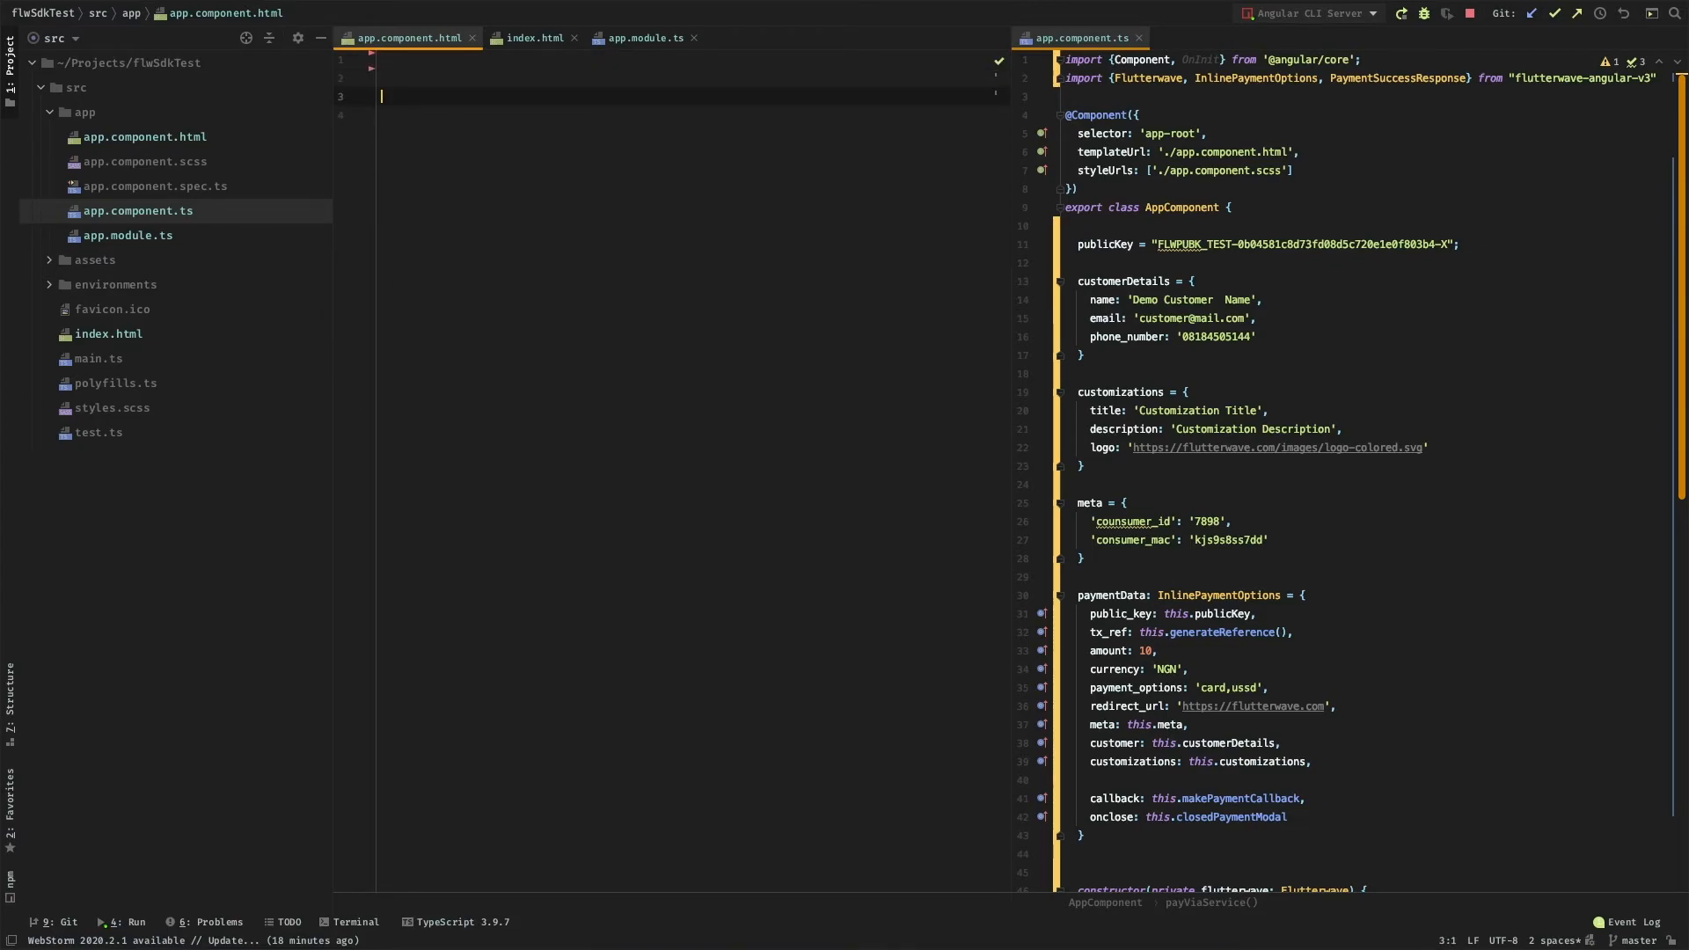
text(<butto)
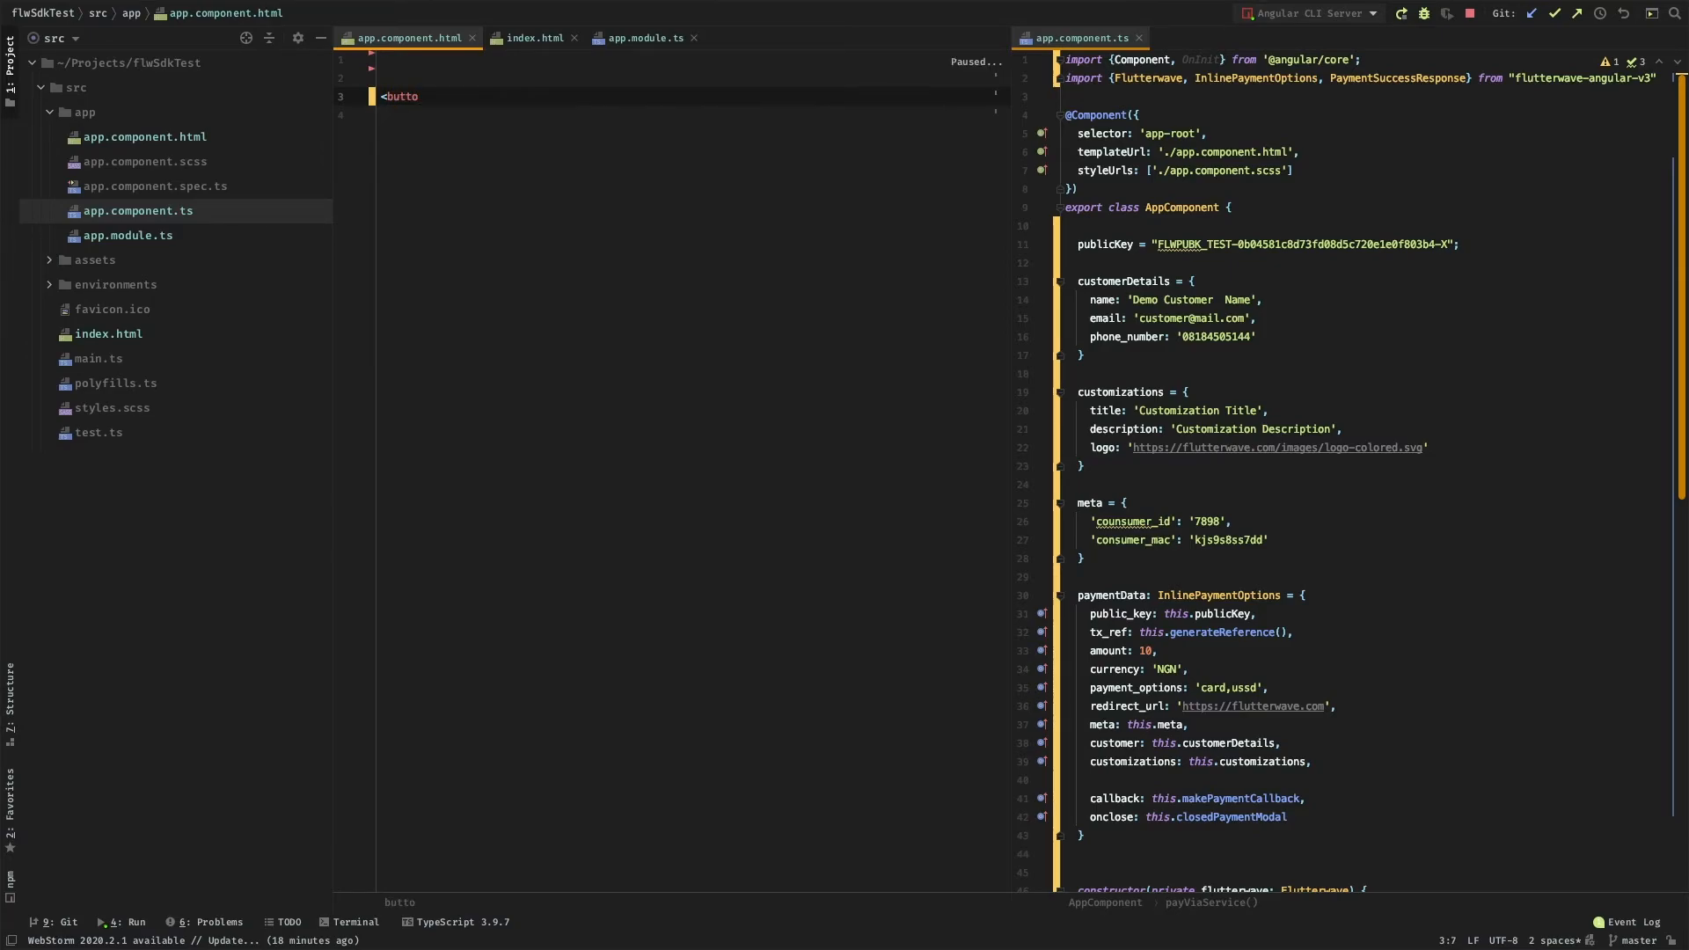
text(> </button>)
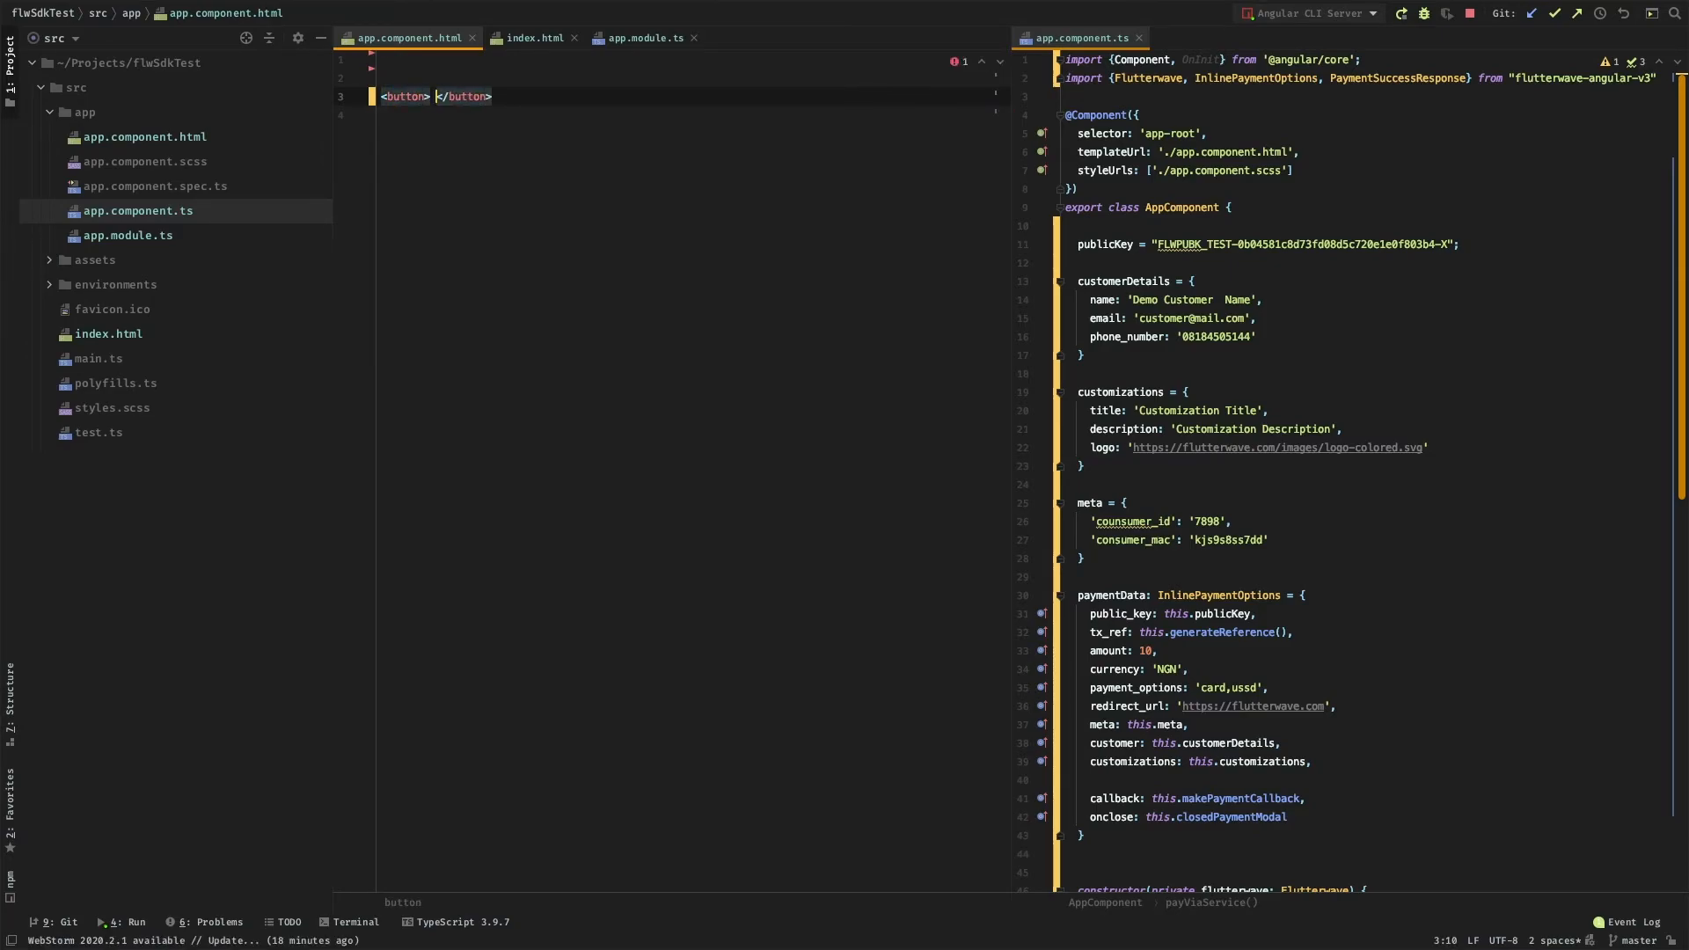
text(Pay Via Service)
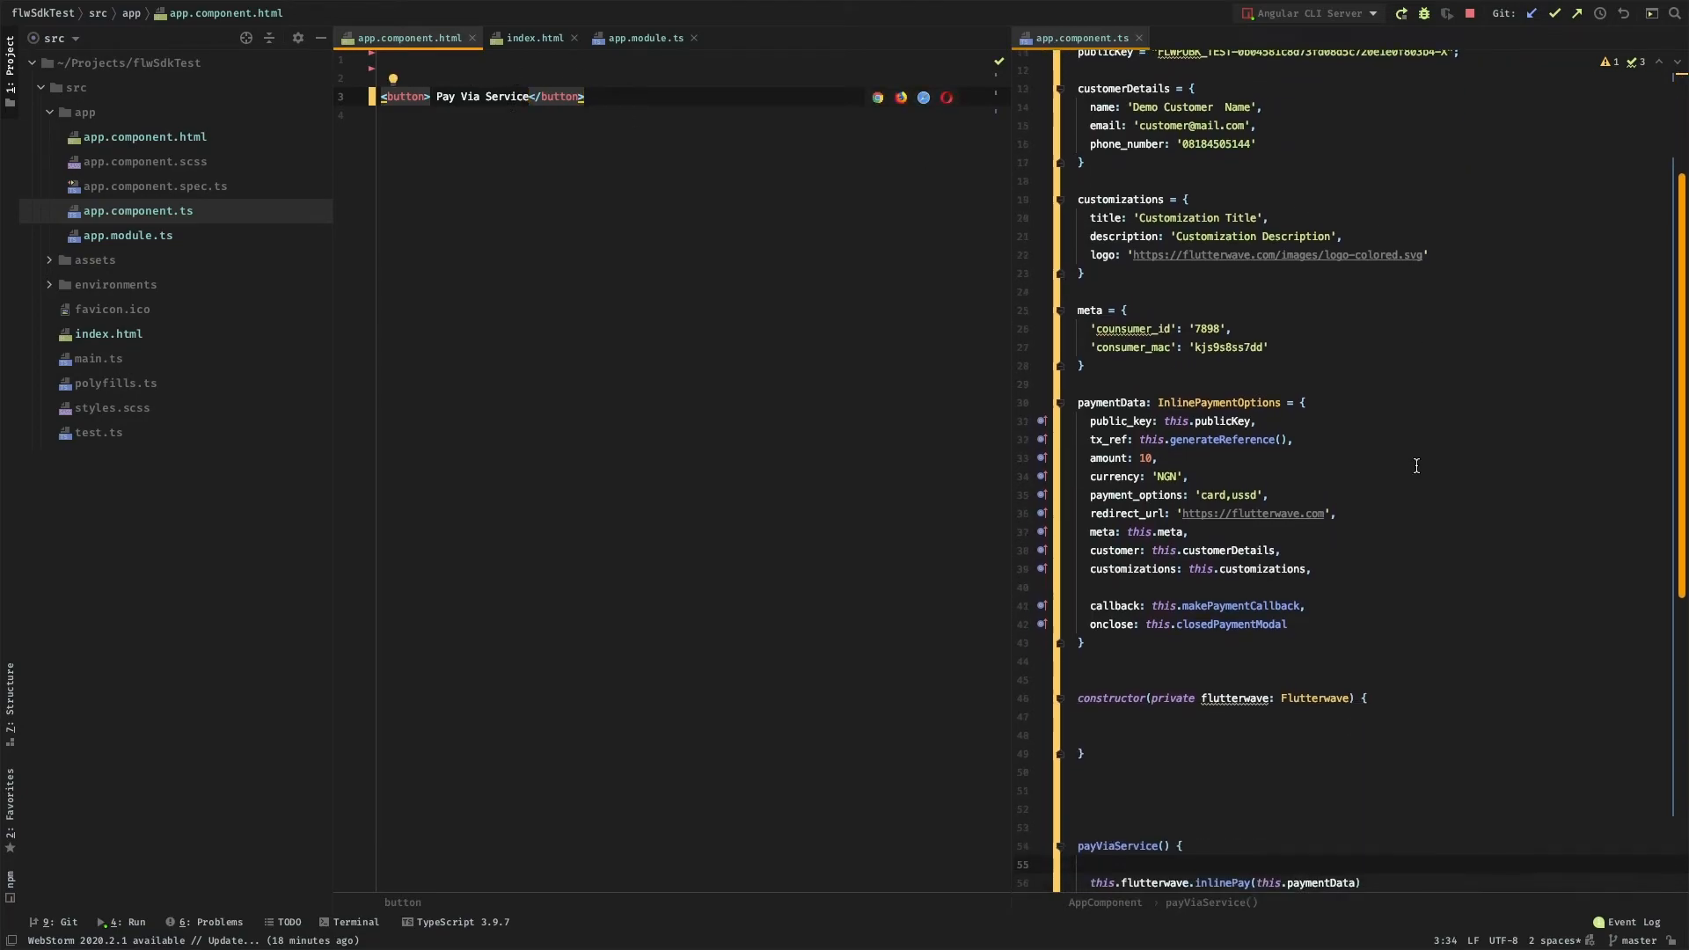
Add (click)="payViaService()" to the Pay Via Service button after checking payViaService calls inlinePay(paymentData).
scroll(down, 3)
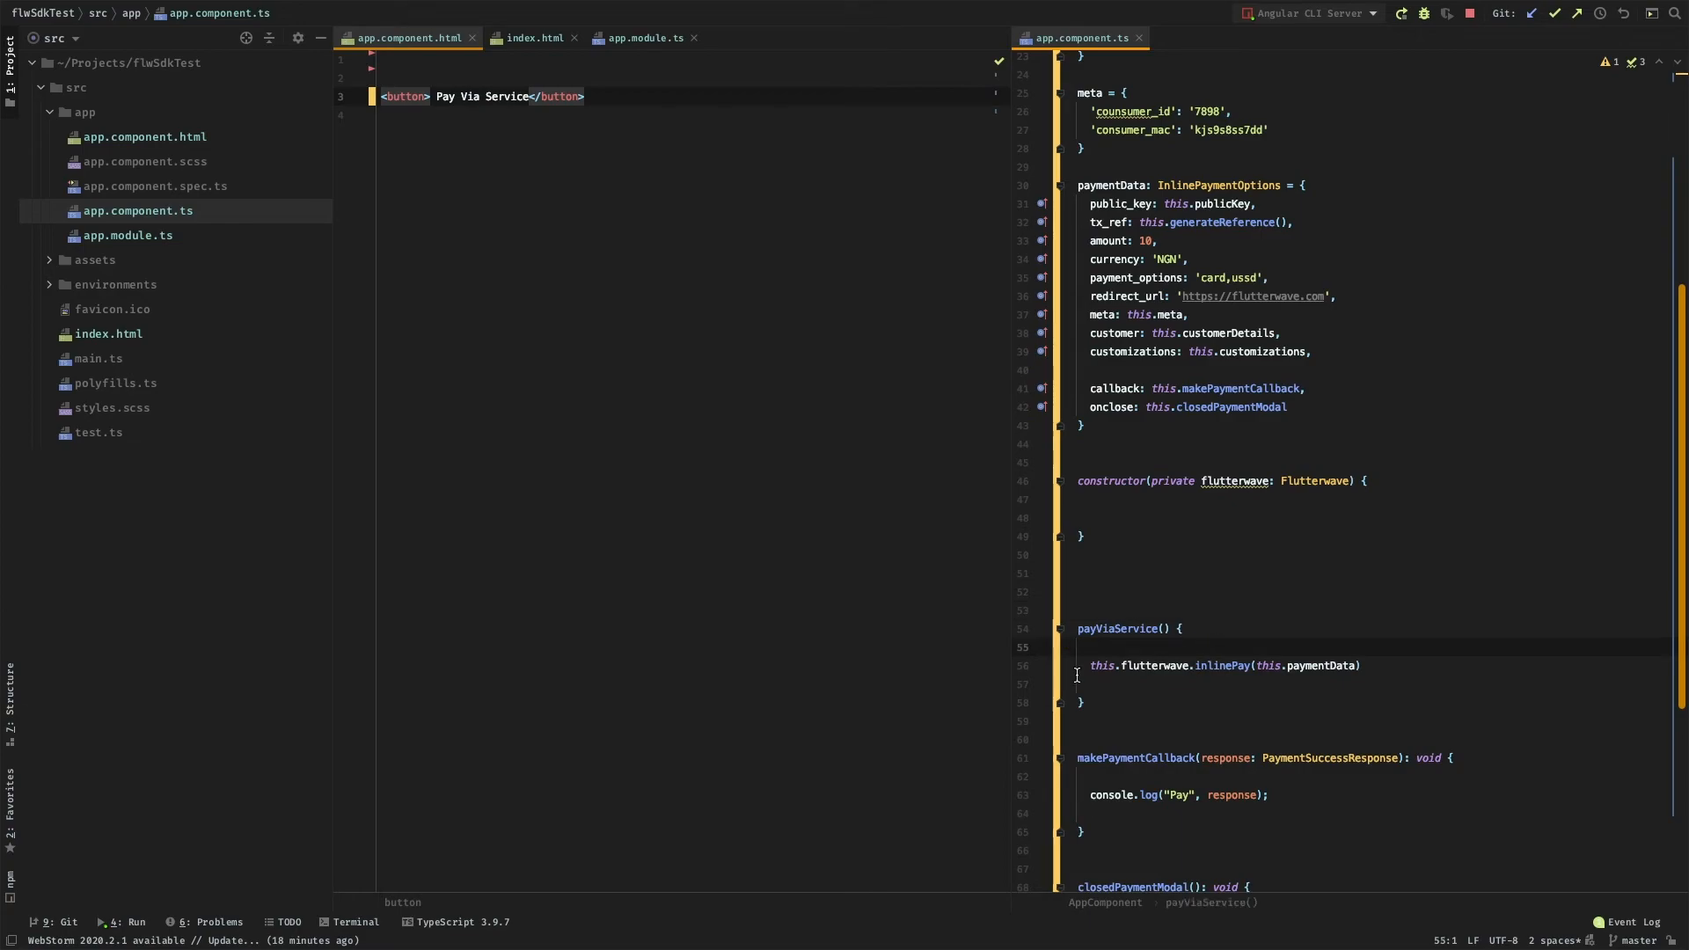
mouse_move(1241, 496)
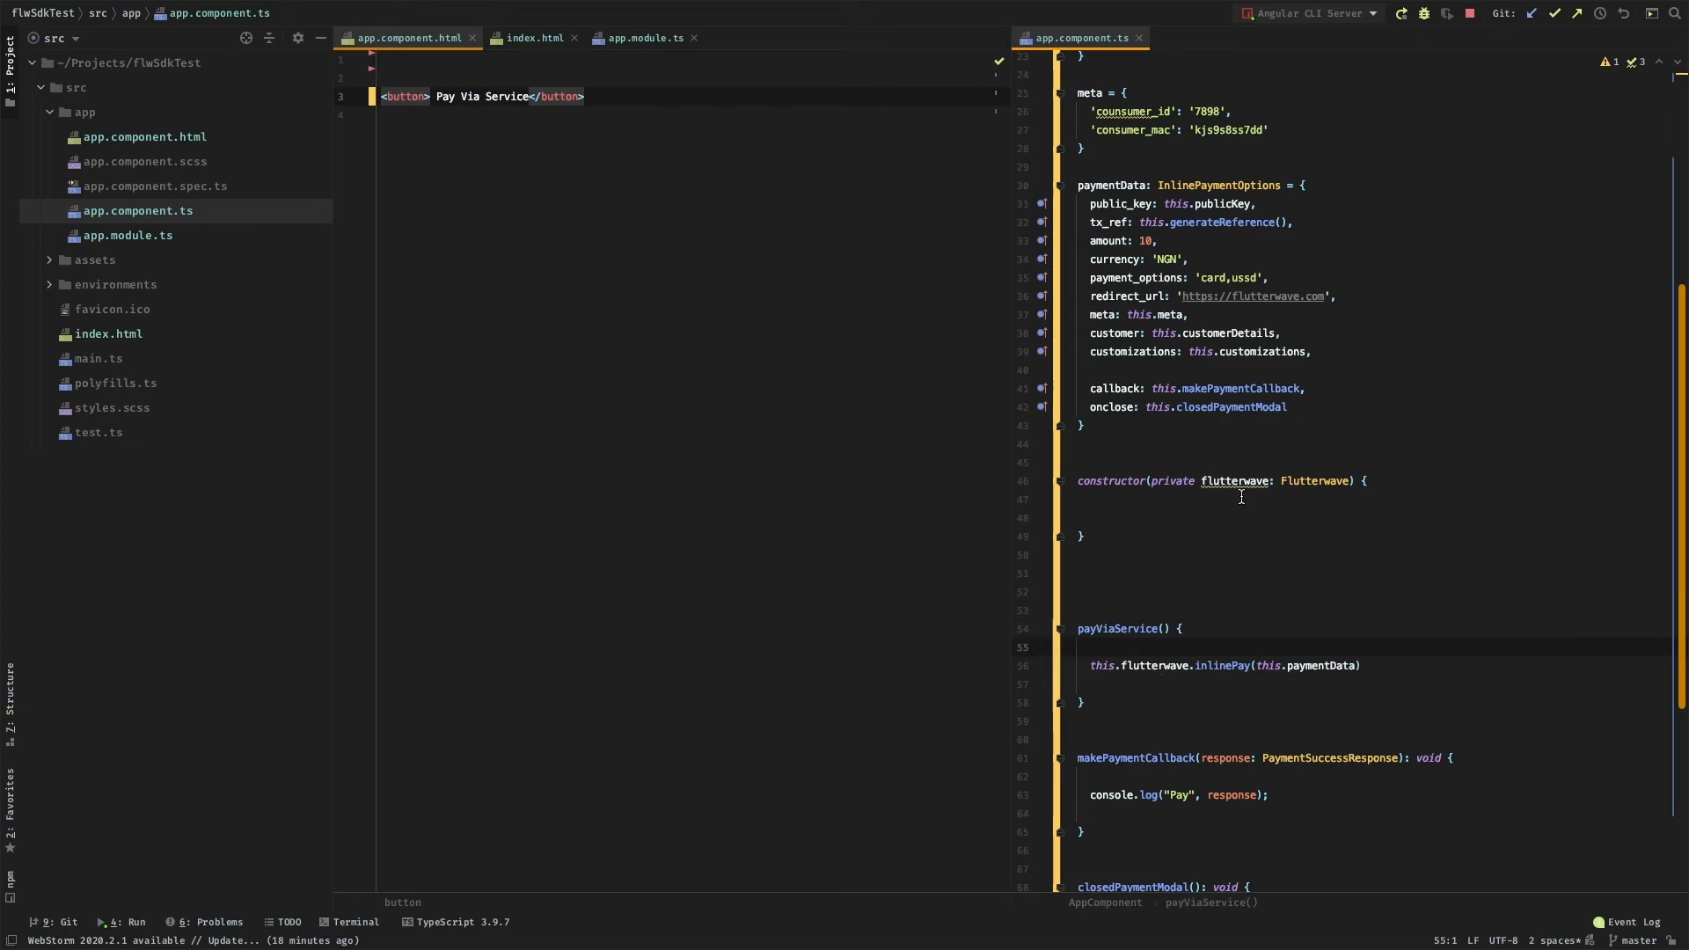
click(1215, 666)
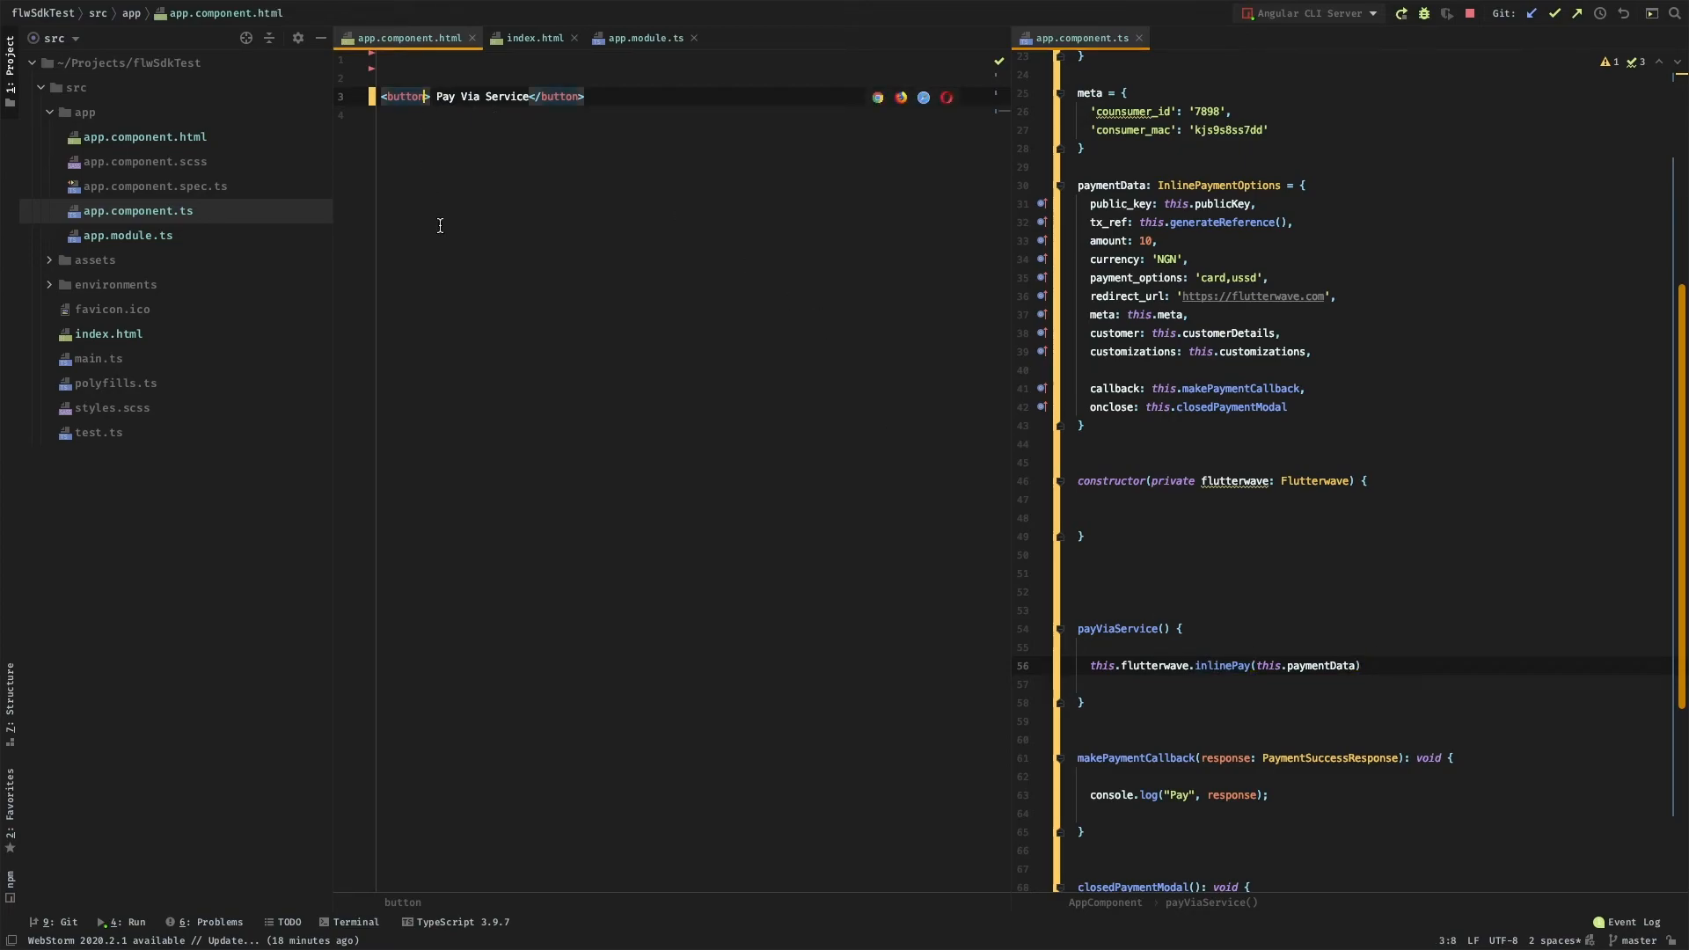
text((click)=")
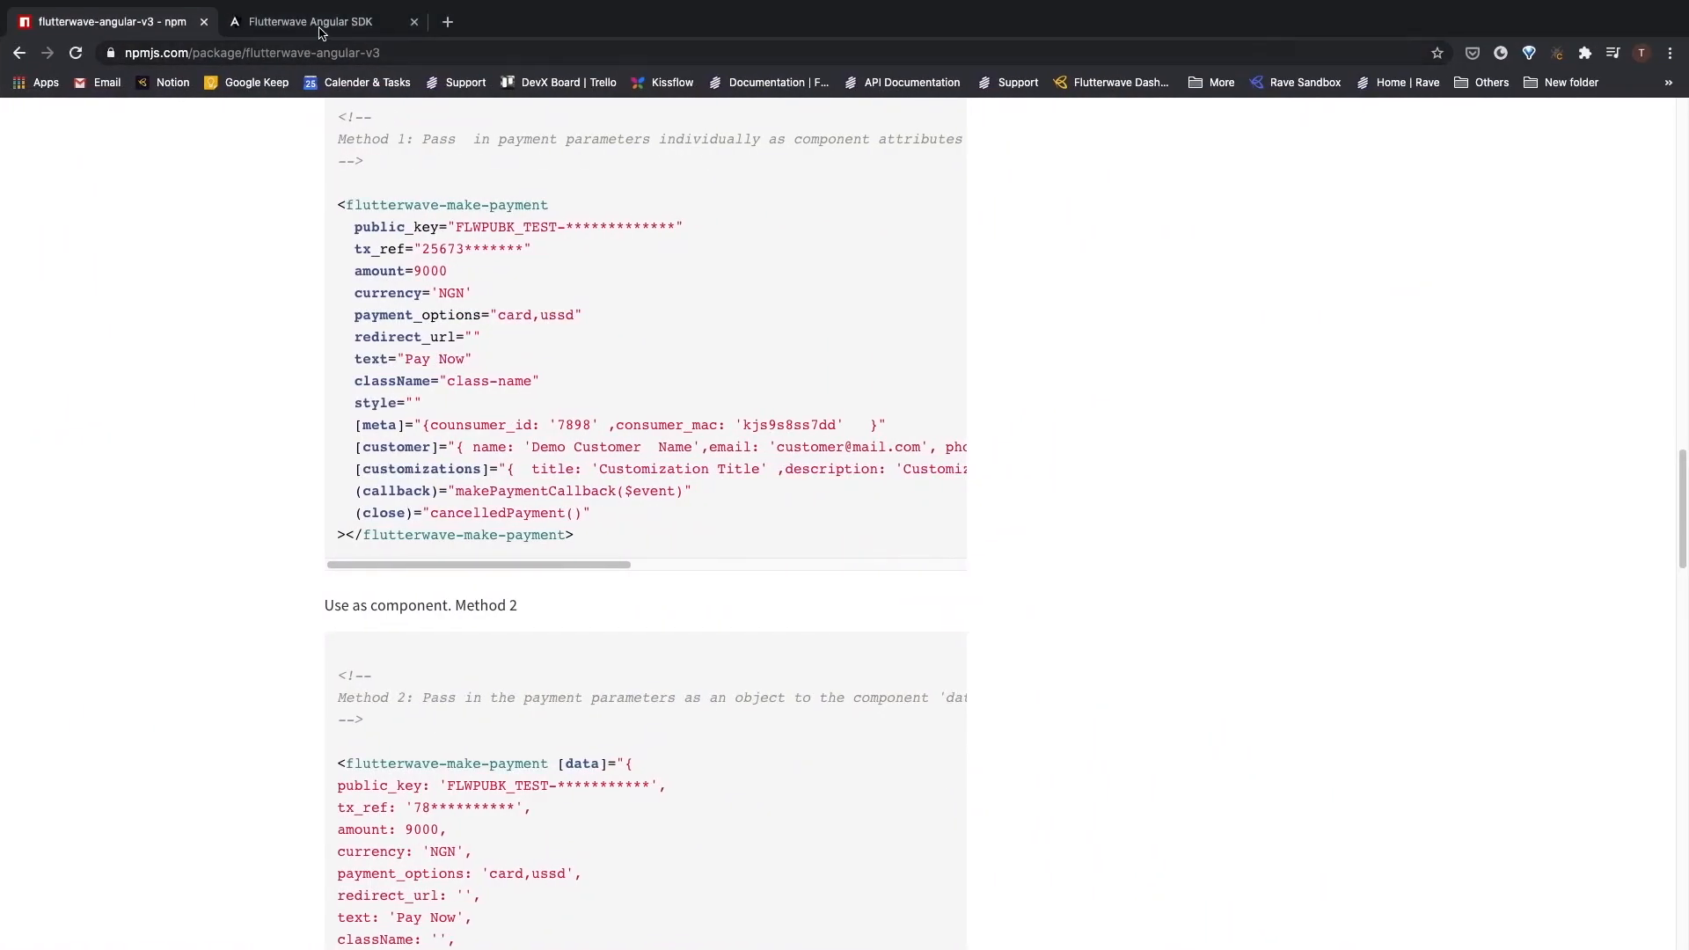
Switch to the localhost tab where Pay Via Service opens the Flutterwave checkout modal.
click(310, 21)
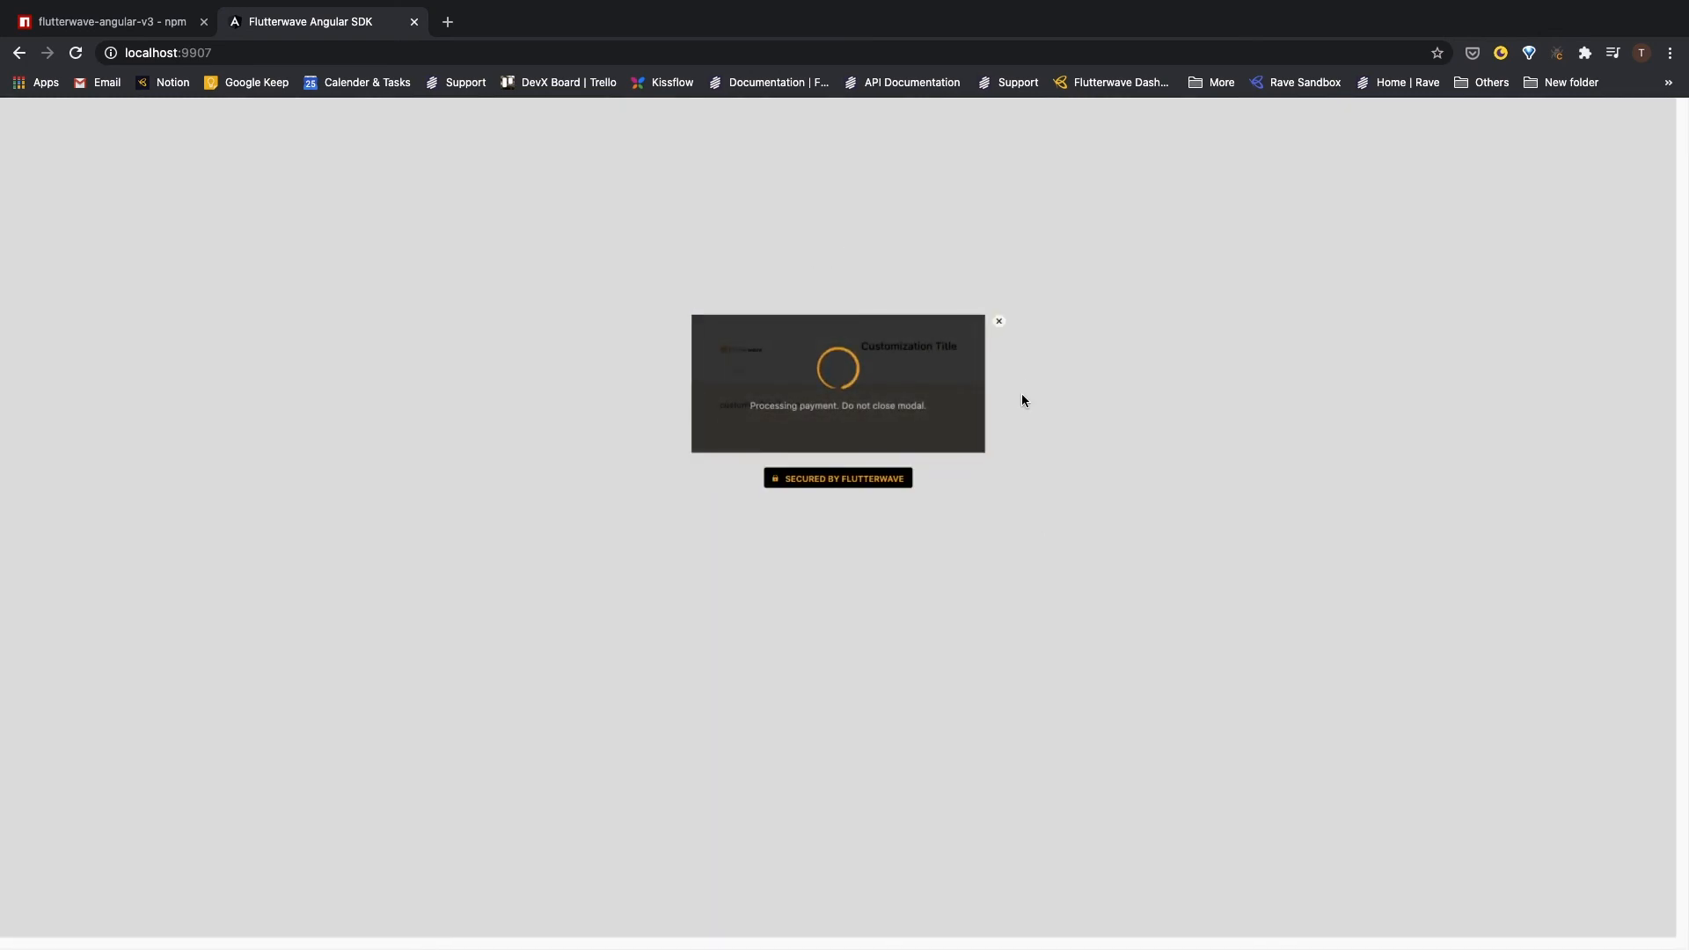